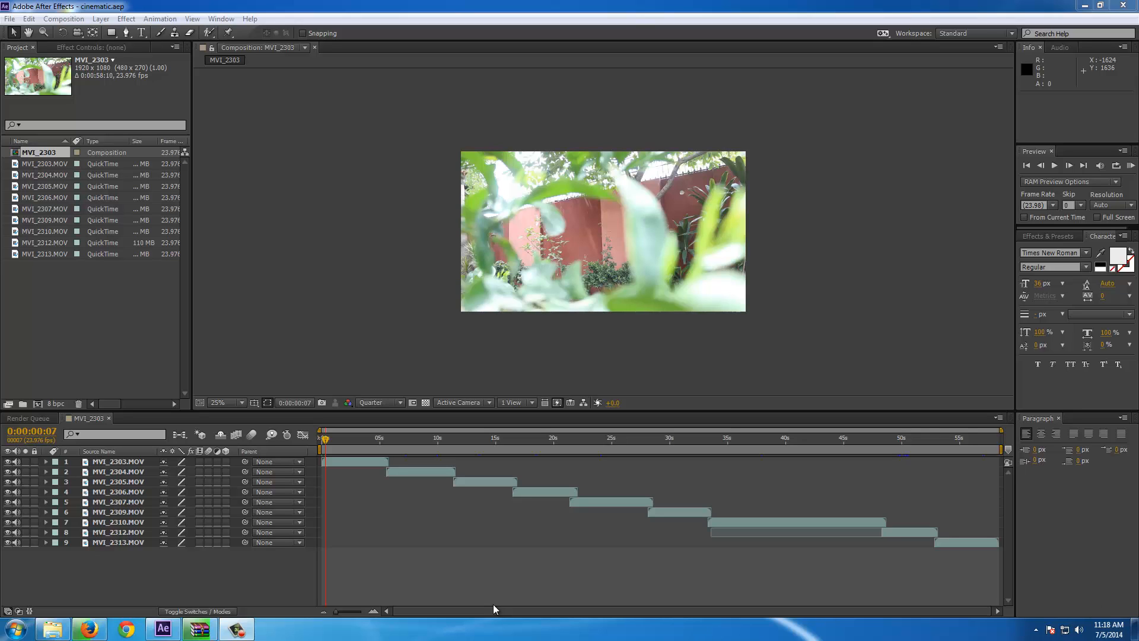
pyautogui.moveTo(494, 634)
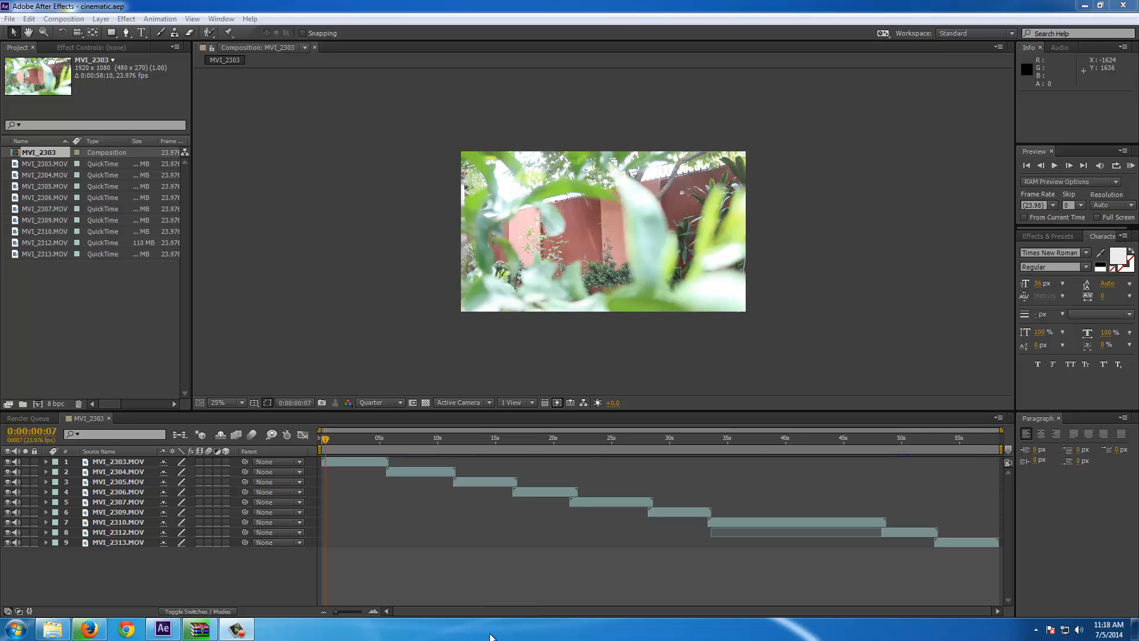
pyautogui.moveTo(541, 557)
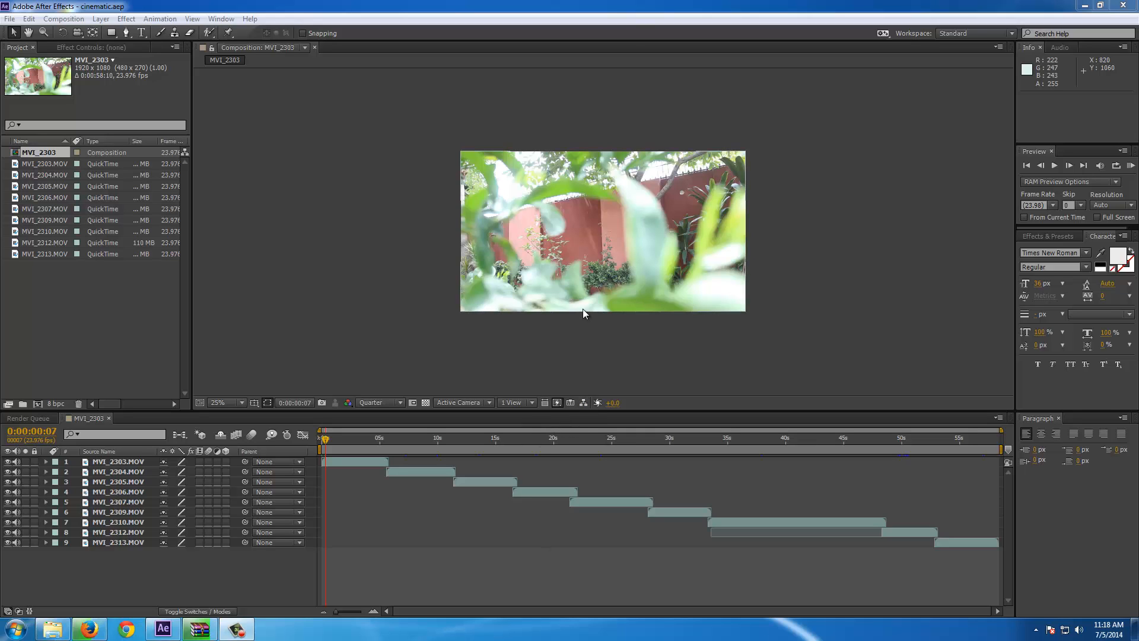
# Scrub through the footage at a larger preview size, then return to the composition start.
pyautogui.click(405, 438)
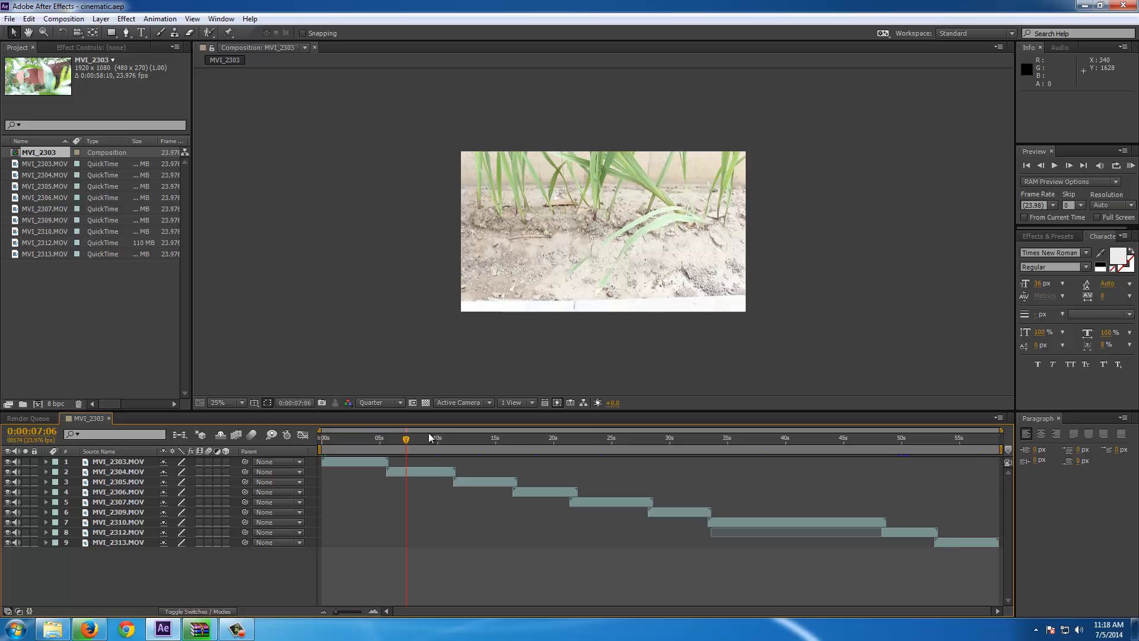
pyautogui.click(238, 402)
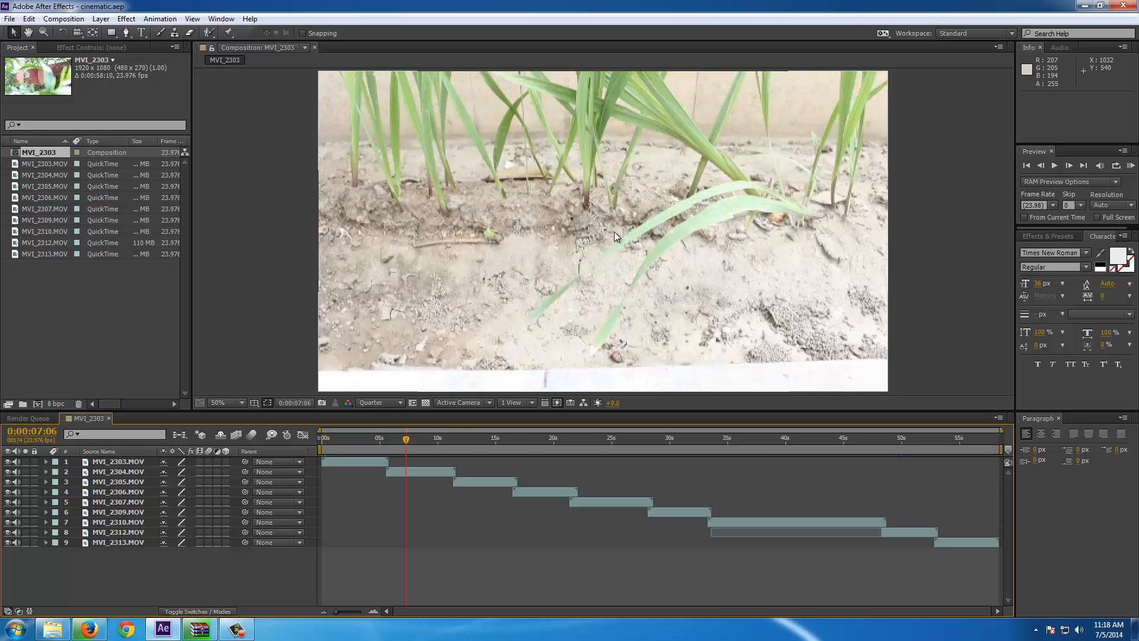
pyautogui.click(490, 439)
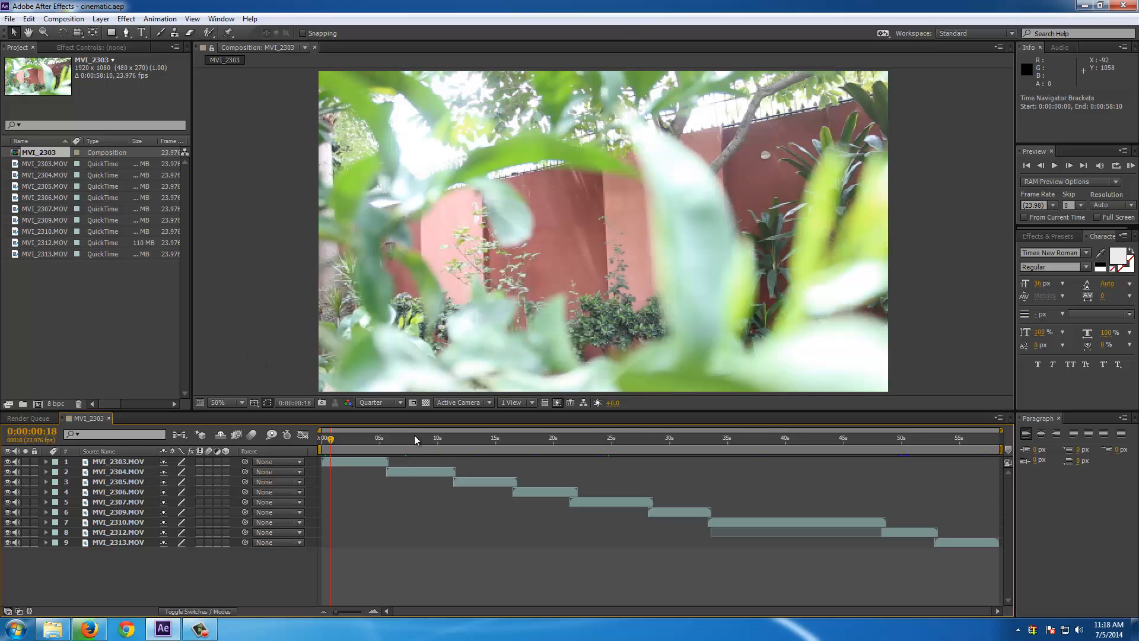
pyautogui.click(413, 439)
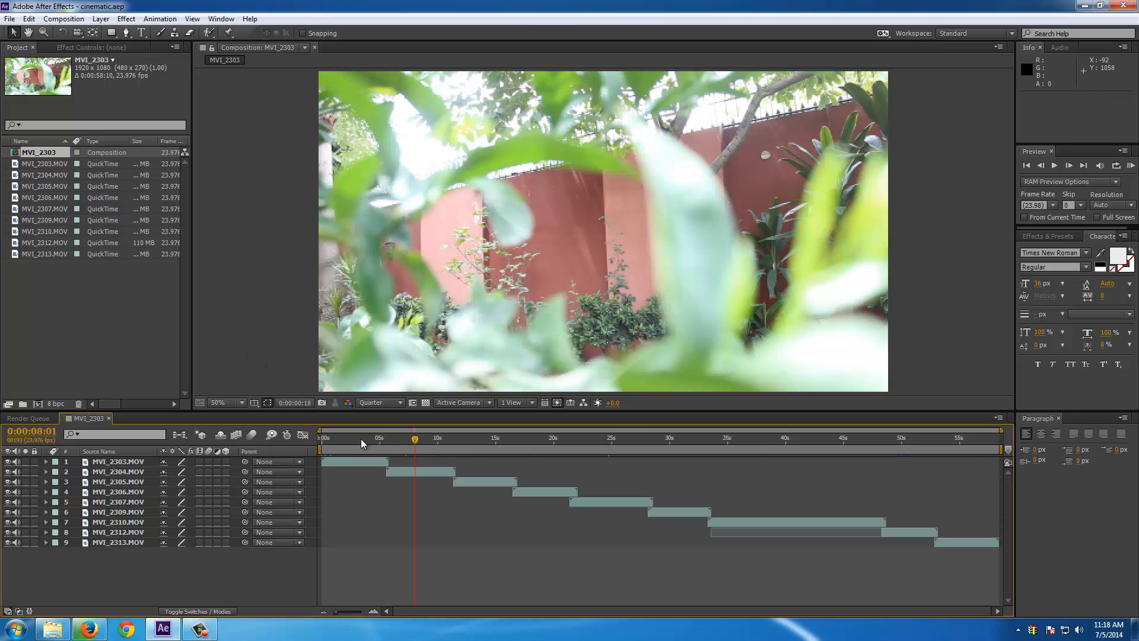
pyautogui.click(359, 439)
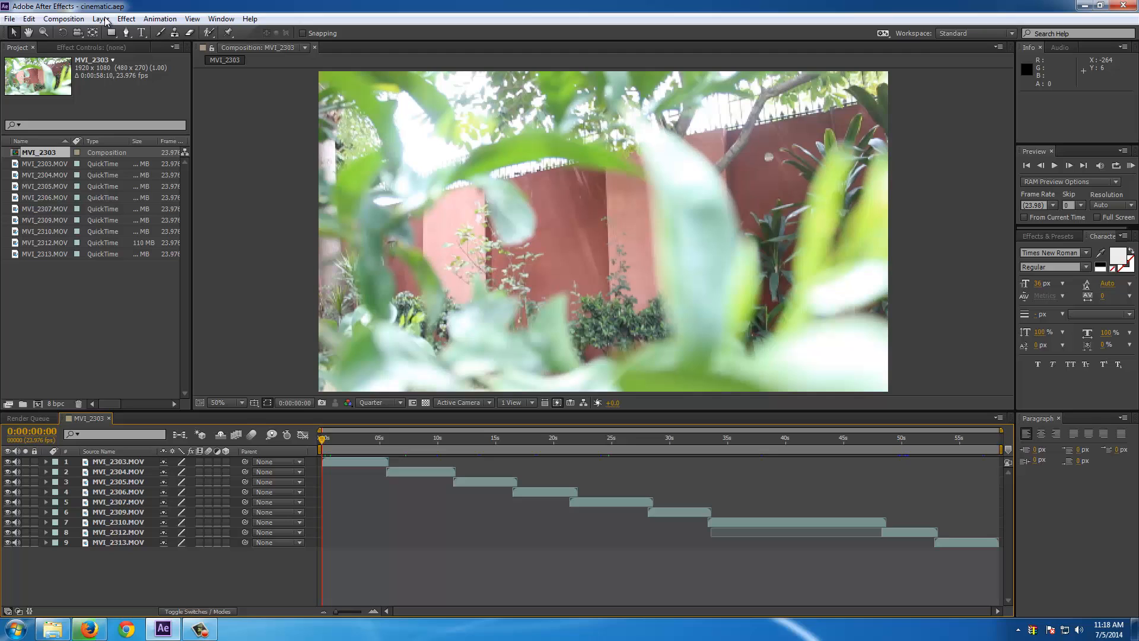
# Add a new adjustment layer above the clips and browse the colour-correction effects.
pyautogui.click(110, 18)
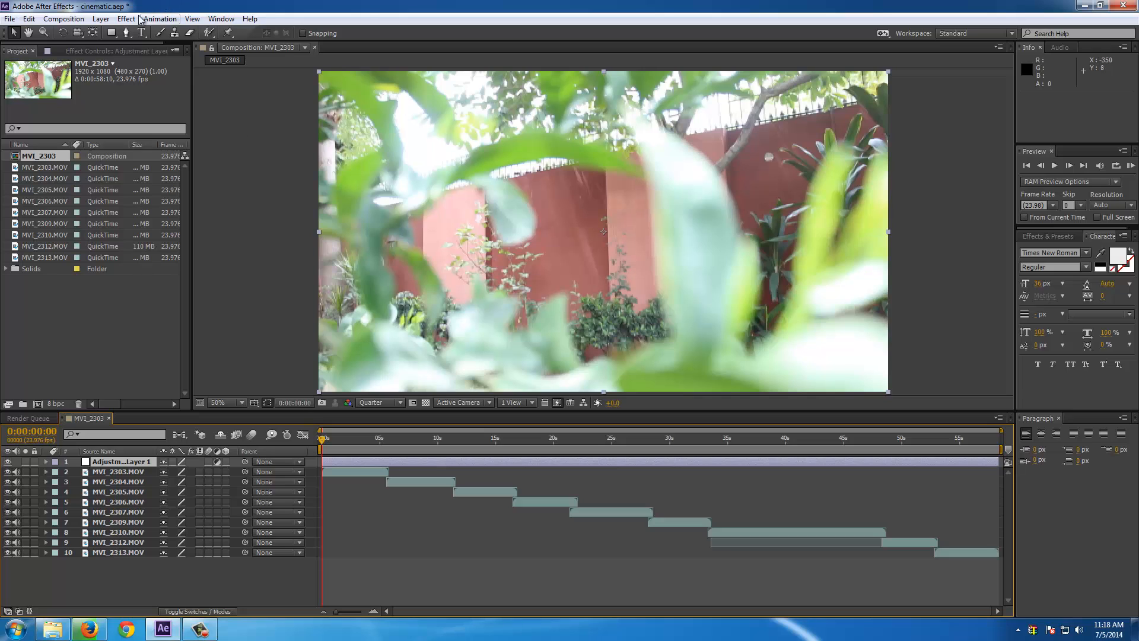
pyautogui.click(125, 19)
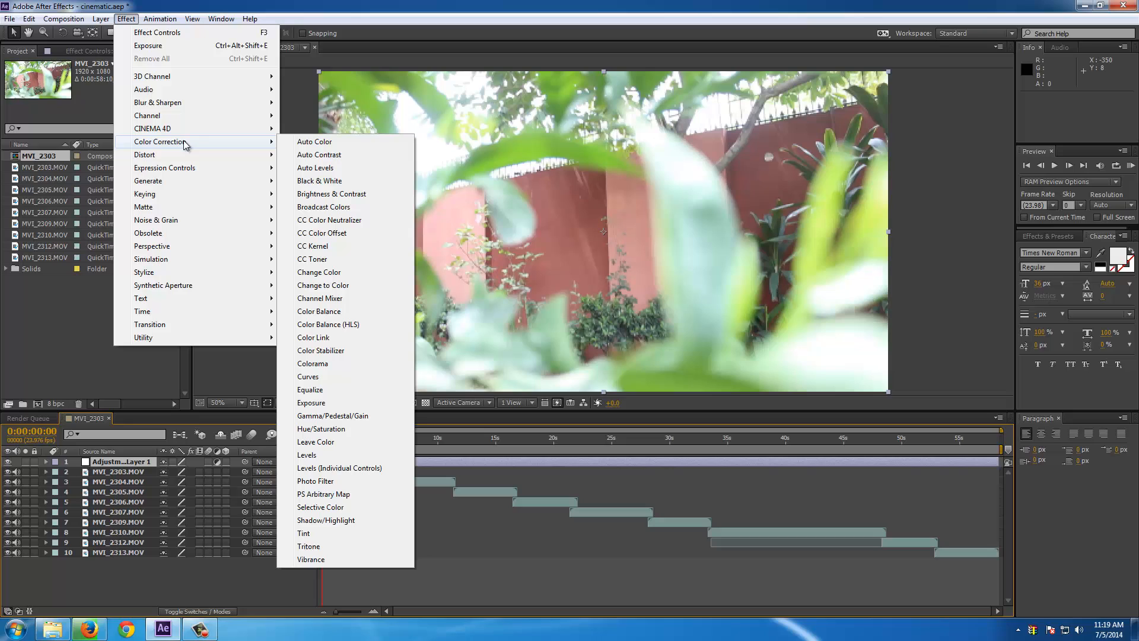
pyautogui.moveTo(259, 146)
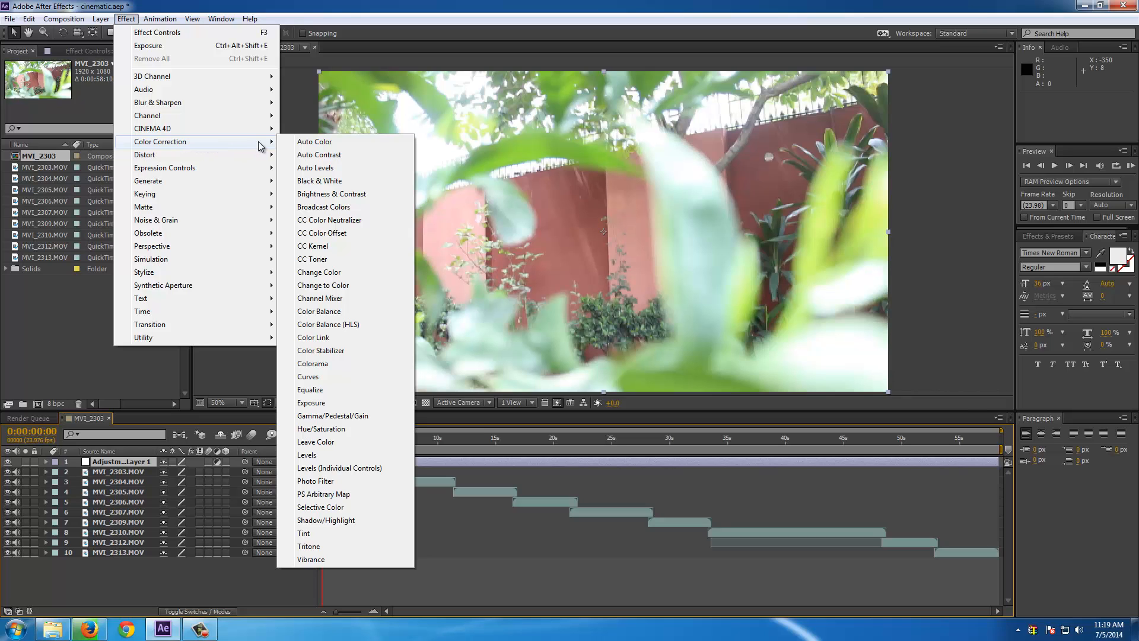
pyautogui.moveTo(325, 376)
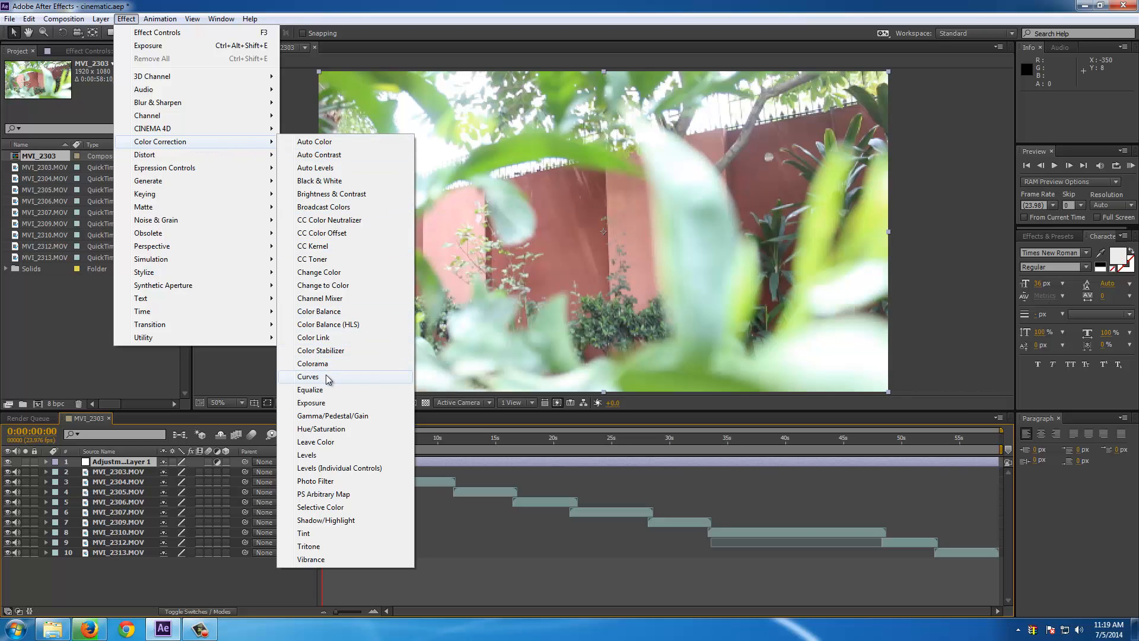
# Apply Curves to the adjustment layer and tweak the Red, Green and Blue channel curves.
pyautogui.click(307, 377)
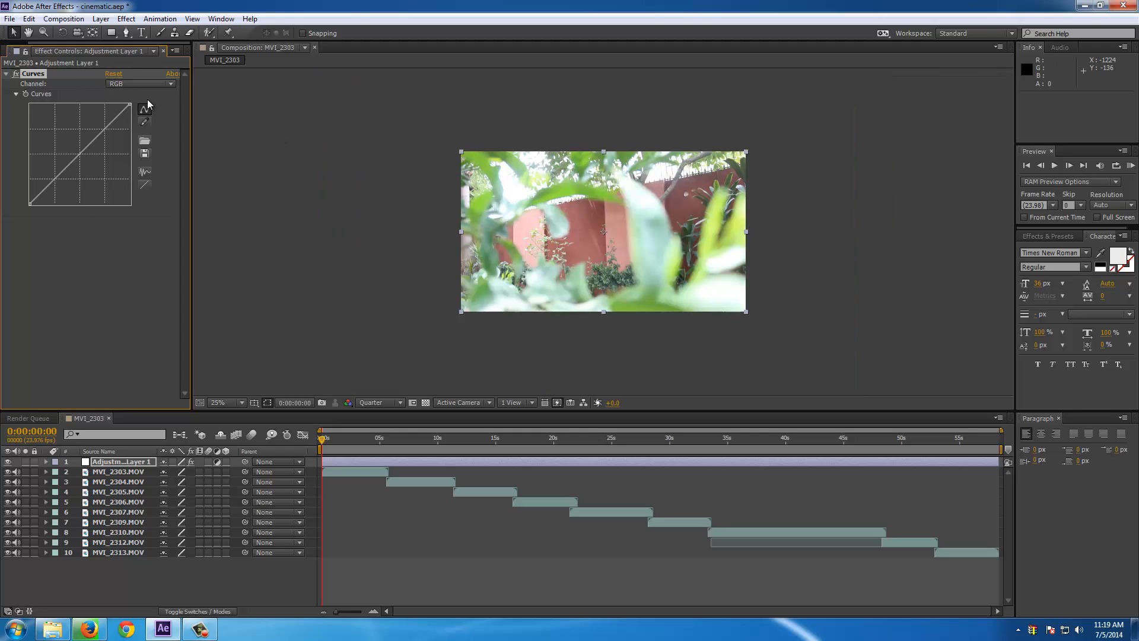
pyautogui.click(140, 83)
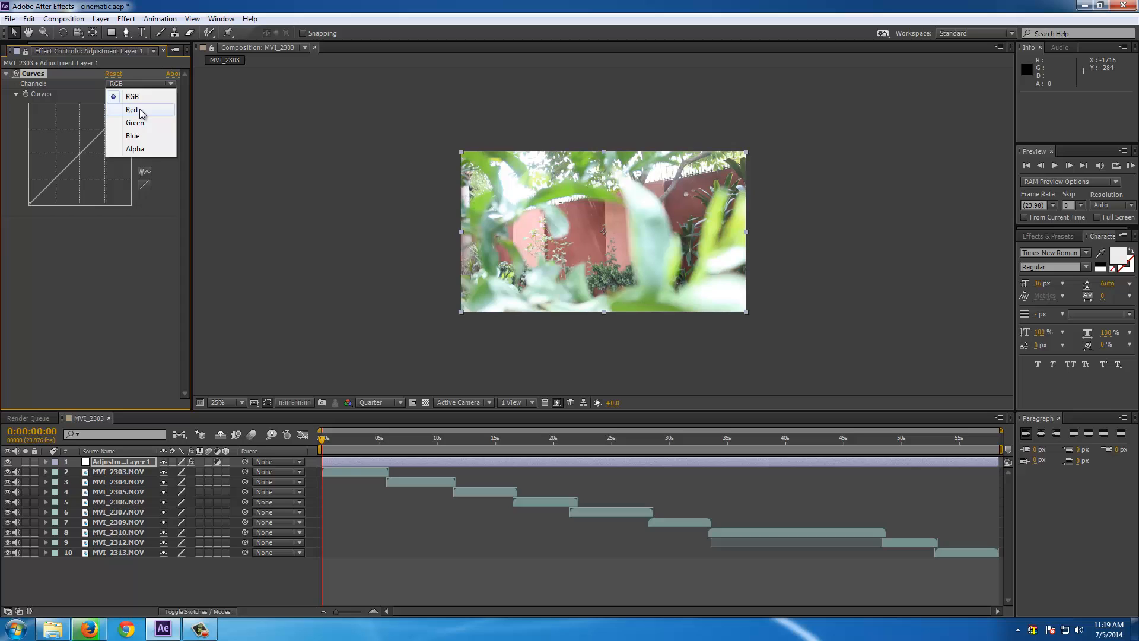
pyautogui.click(136, 109)
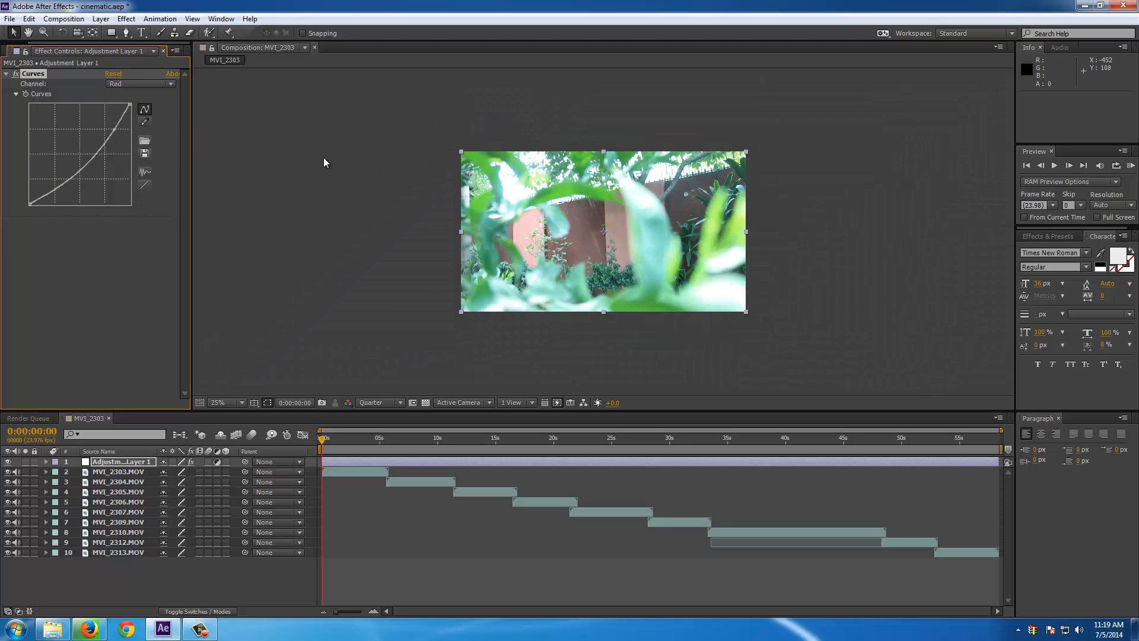
pyautogui.click(140, 83)
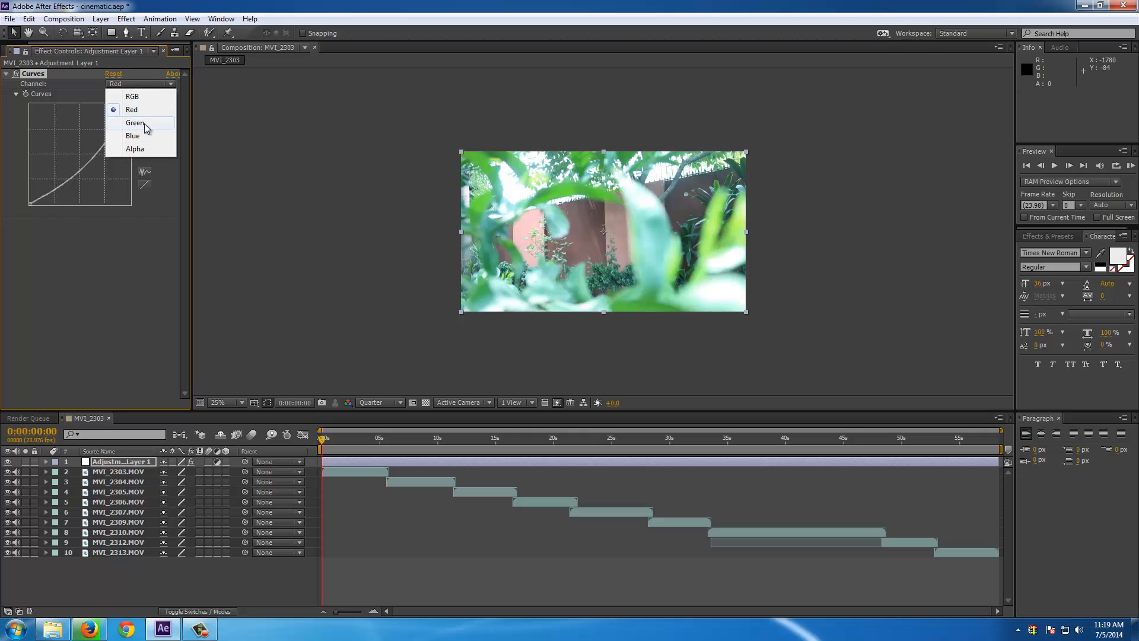
pyautogui.click(135, 123)
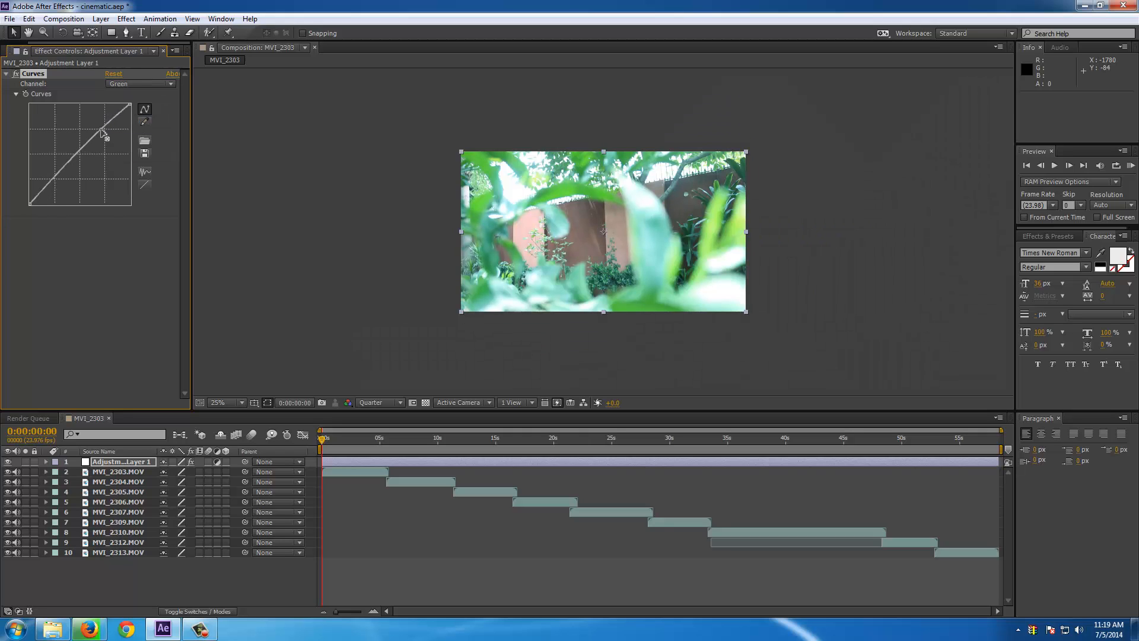
pyautogui.click(140, 83)
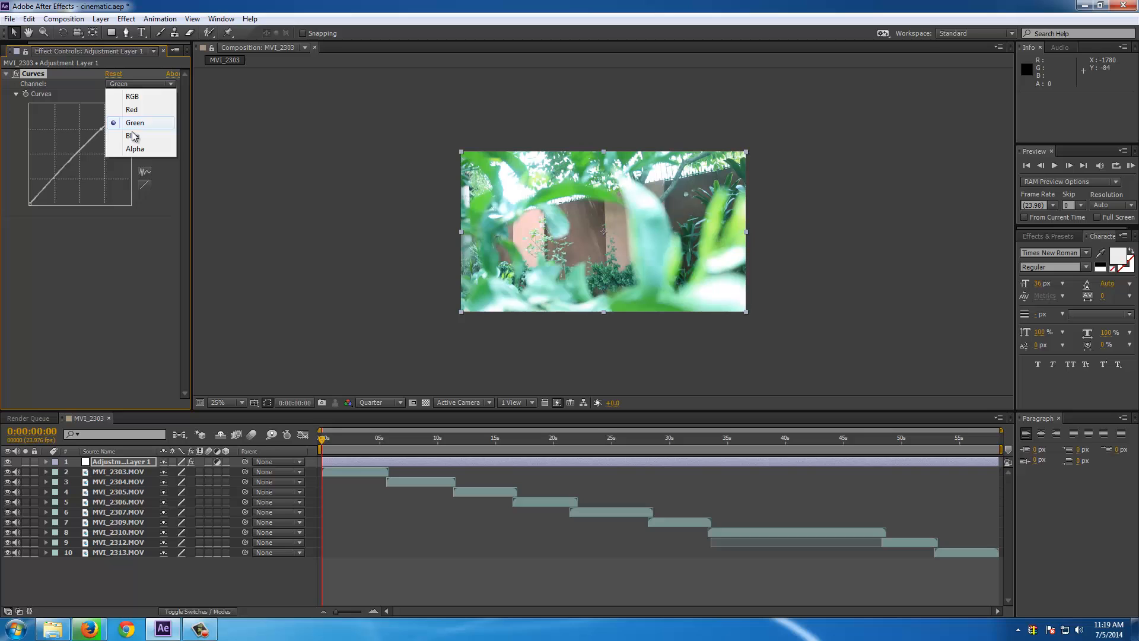
pyautogui.click(130, 135)
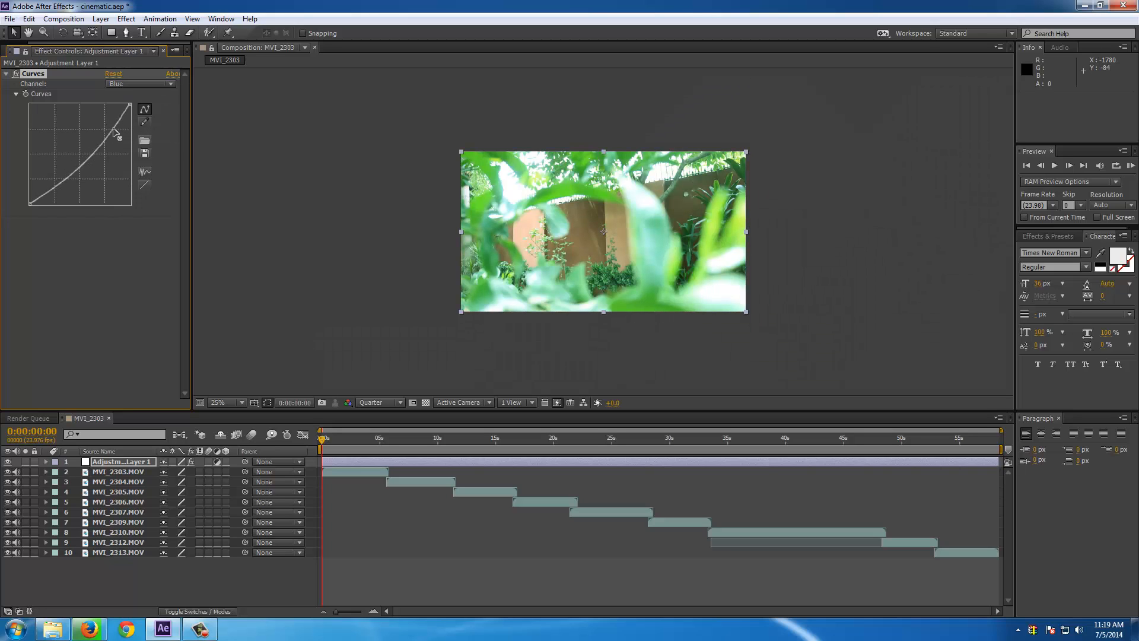
# Return to the RGB channel and bend the master curve into an S for contrast.
pyautogui.click(225, 402)
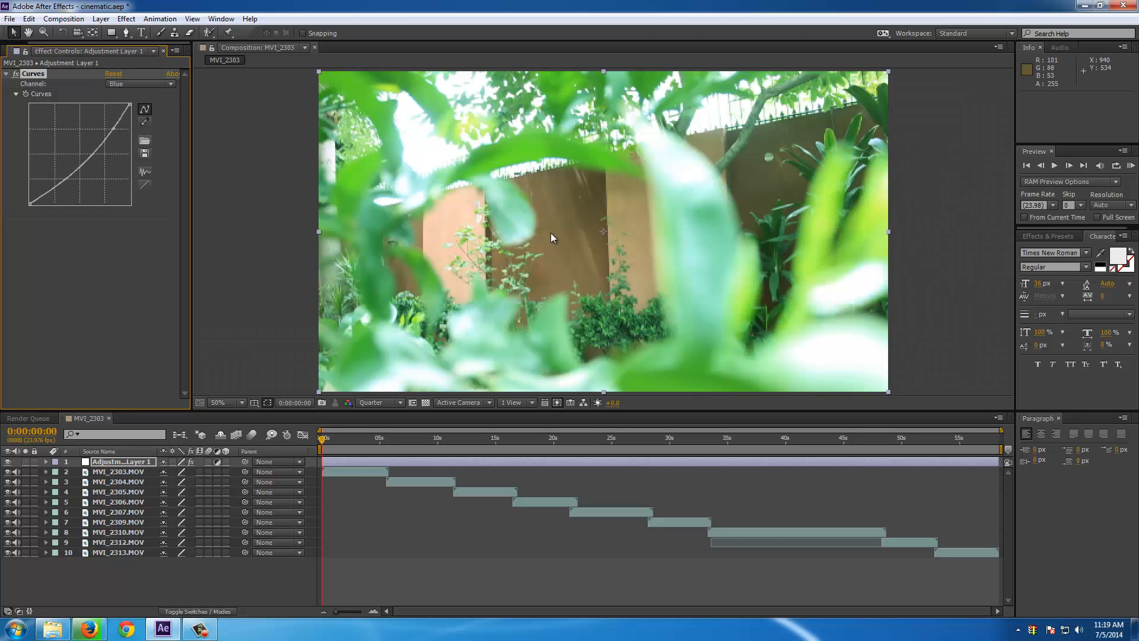
pyautogui.click(141, 83)
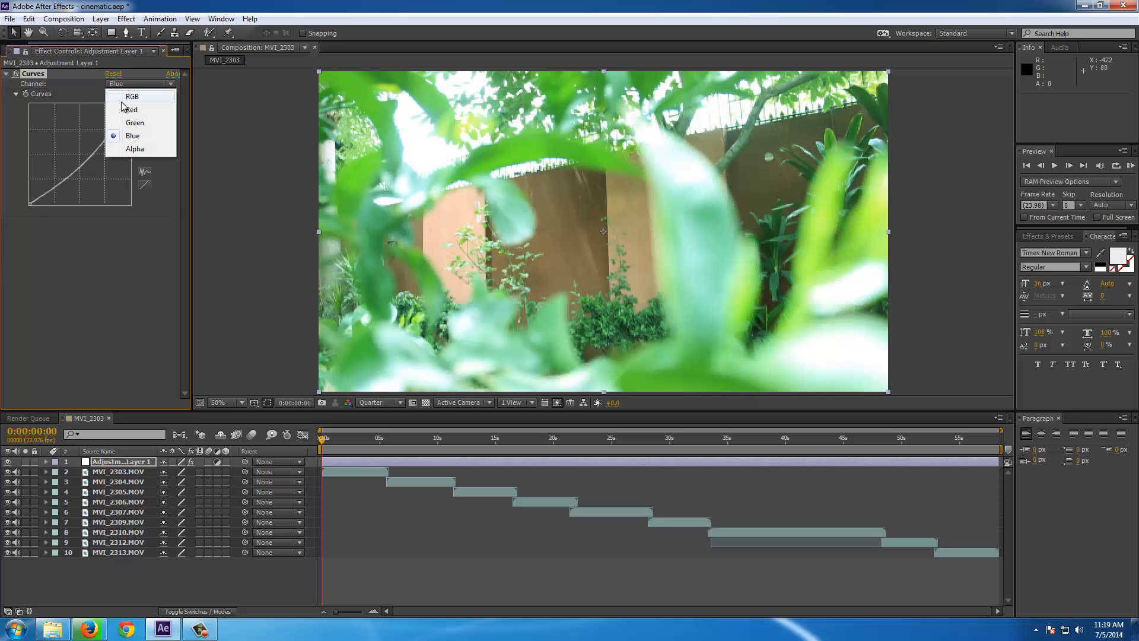
pyautogui.click(131, 96)
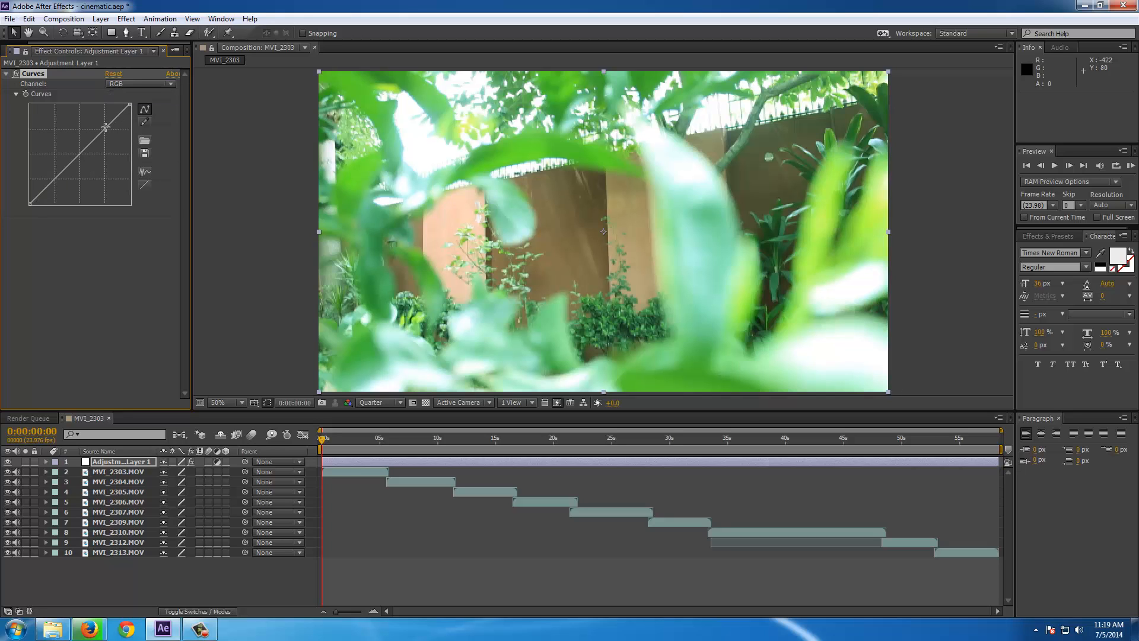
pyautogui.moveTo(106, 128); pyautogui.dragTo(95, 125)
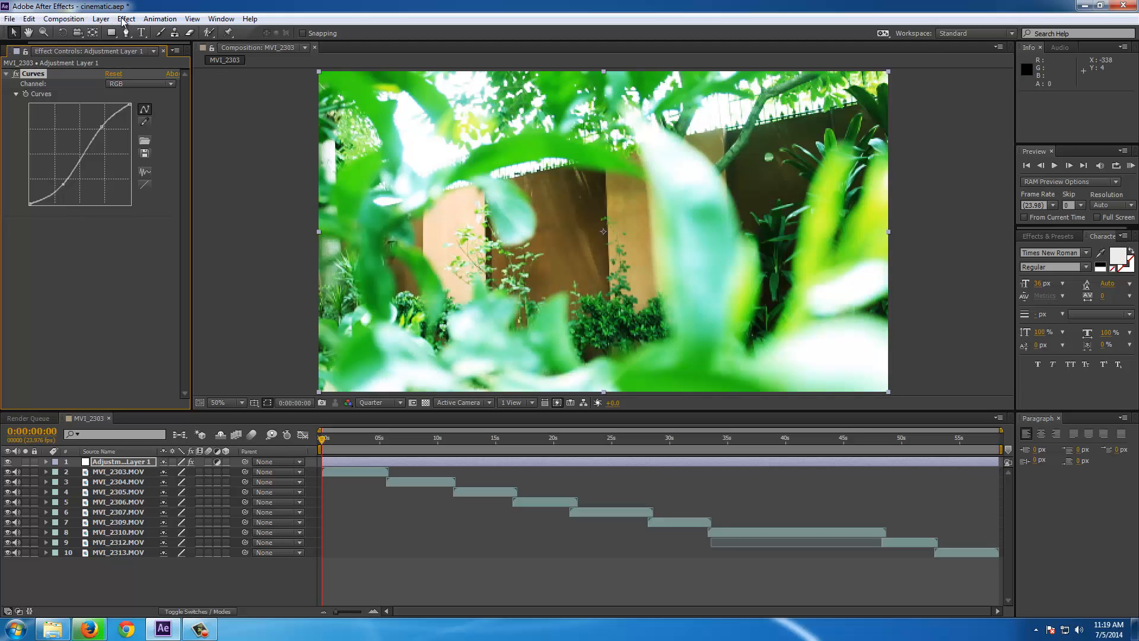
# Add Exposure with gamma 0.86, then Hue/Saturation lowering master saturation to -16.
pyautogui.click(125, 19)
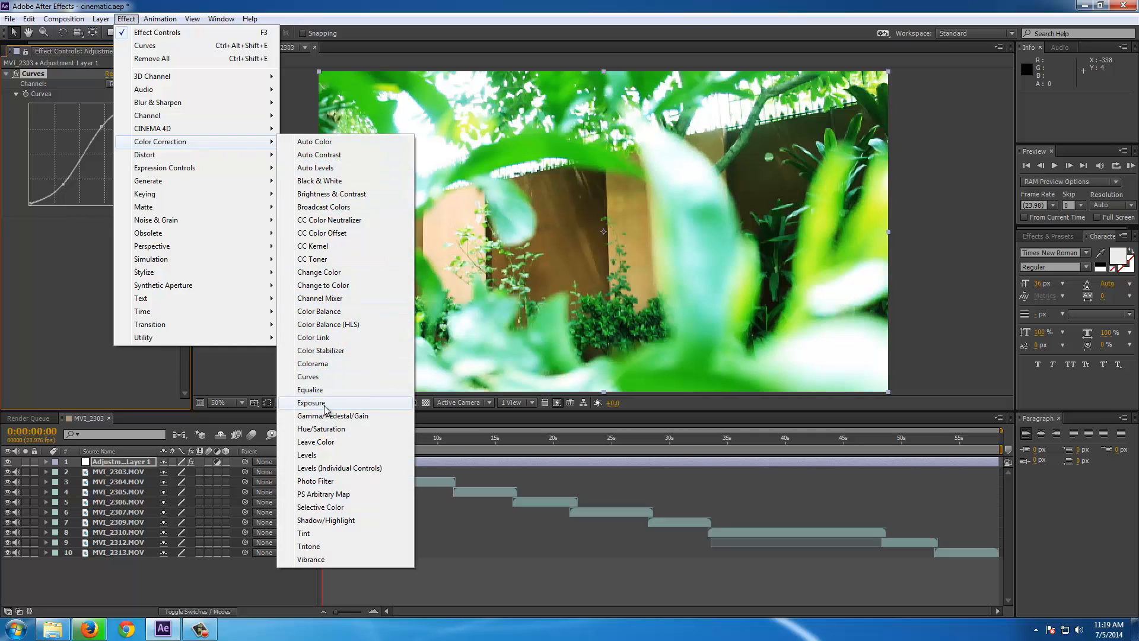
pyautogui.click(311, 402)
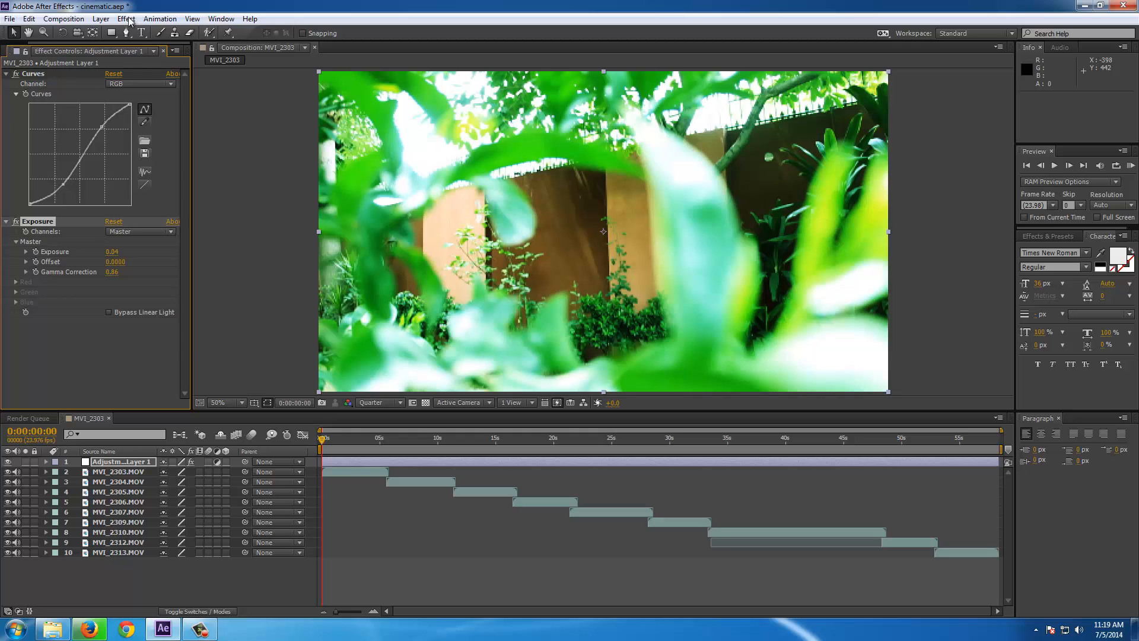
pyautogui.click(133, 19)
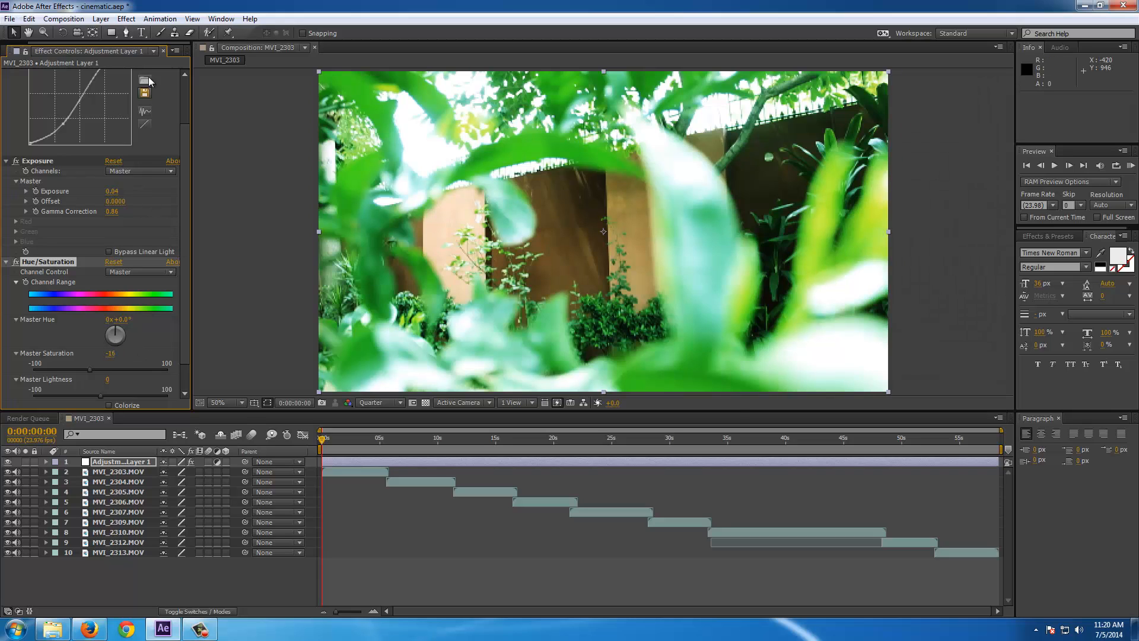
pyautogui.moveTo(626, 226)
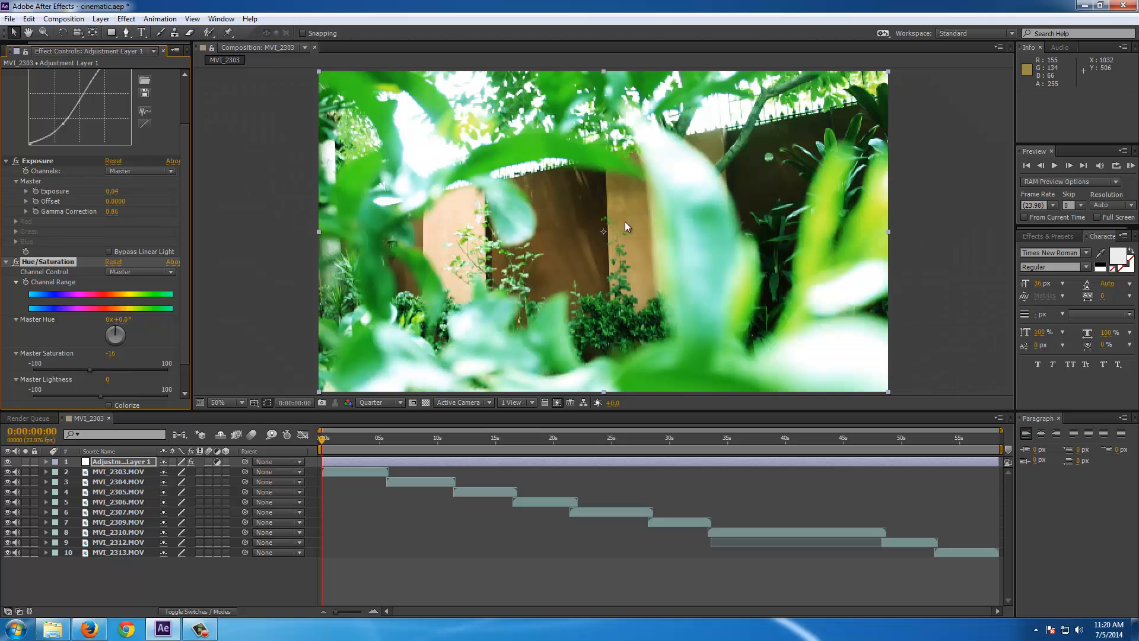
# Zoom the viewer to 25% and create a full-frame 1920x1080 black solid layer.
pyautogui.click(237, 402)
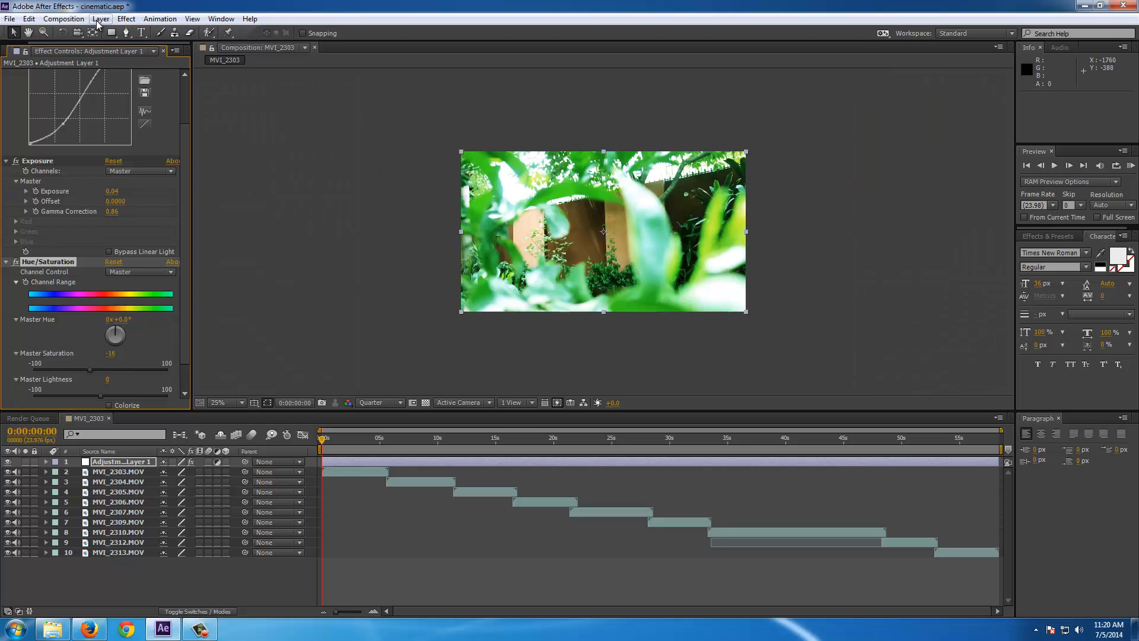
pyautogui.click(105, 19)
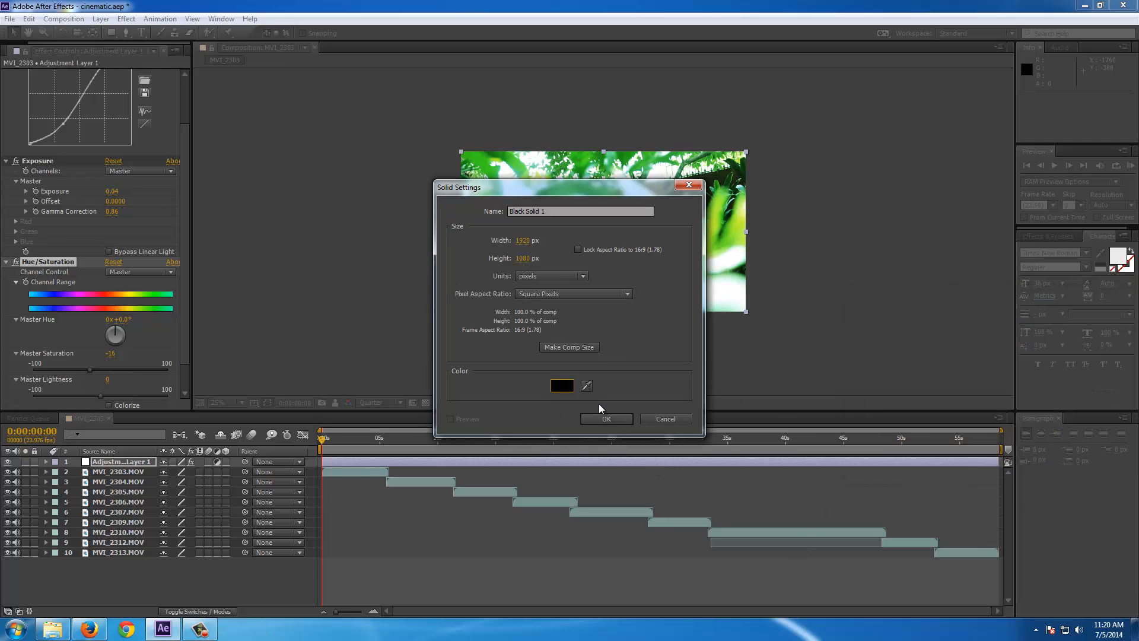
pyautogui.click(606, 419)
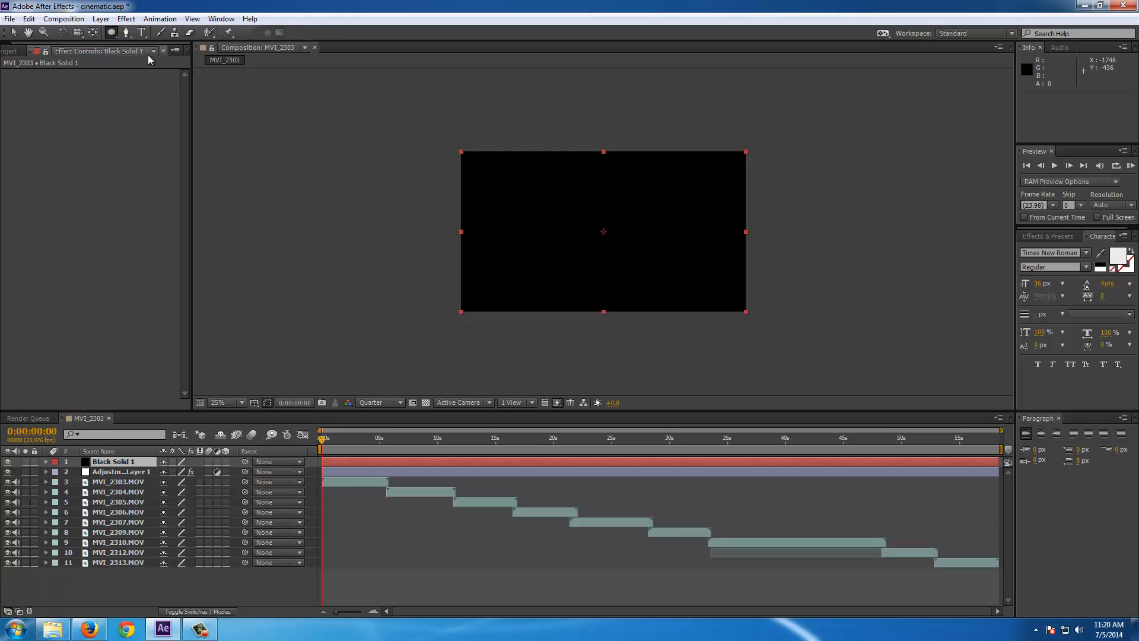
pyautogui.moveTo(111, 33)
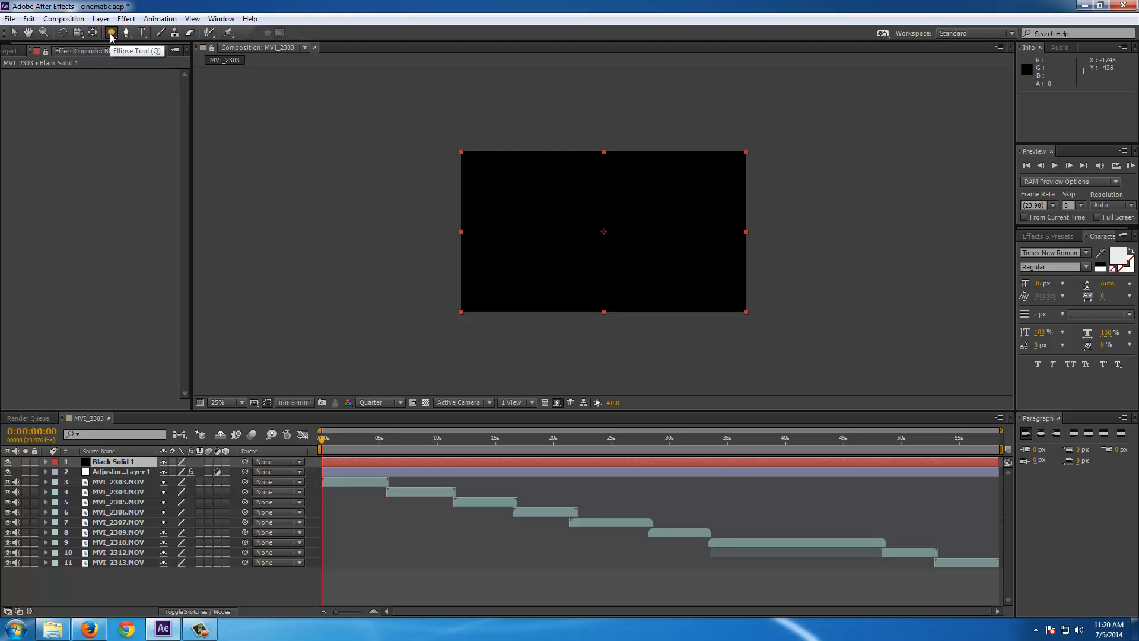
# Draw an elliptical mask on Black Solid 1, set it to Subtract and raise its feather.
pyautogui.moveTo(460, 151); pyautogui.dragTo(746, 312)
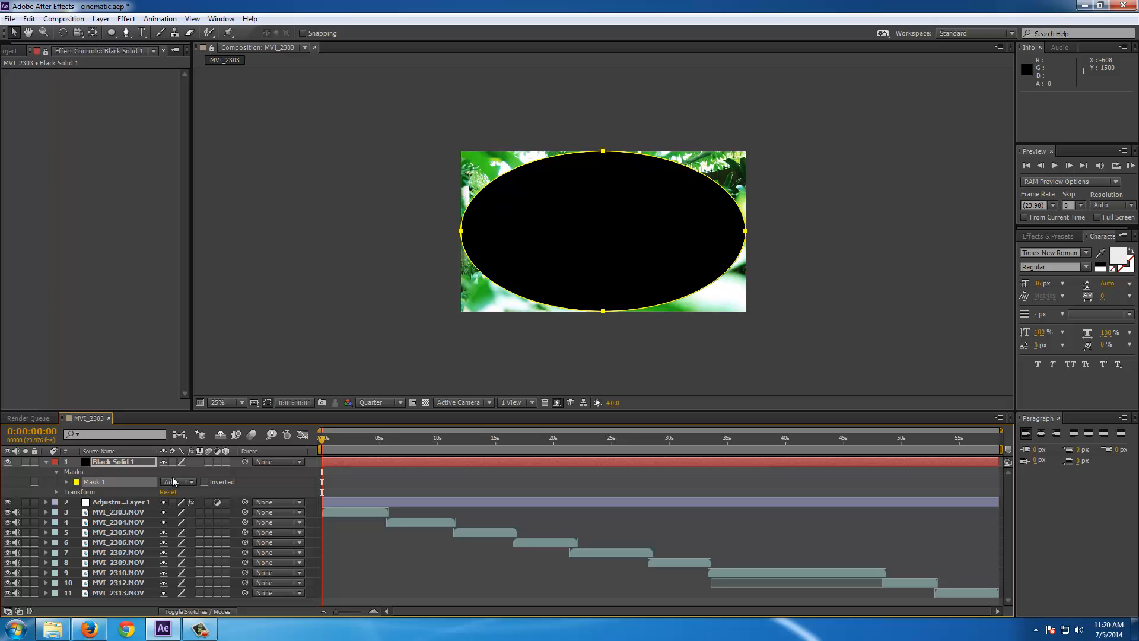
pyautogui.click(177, 481)
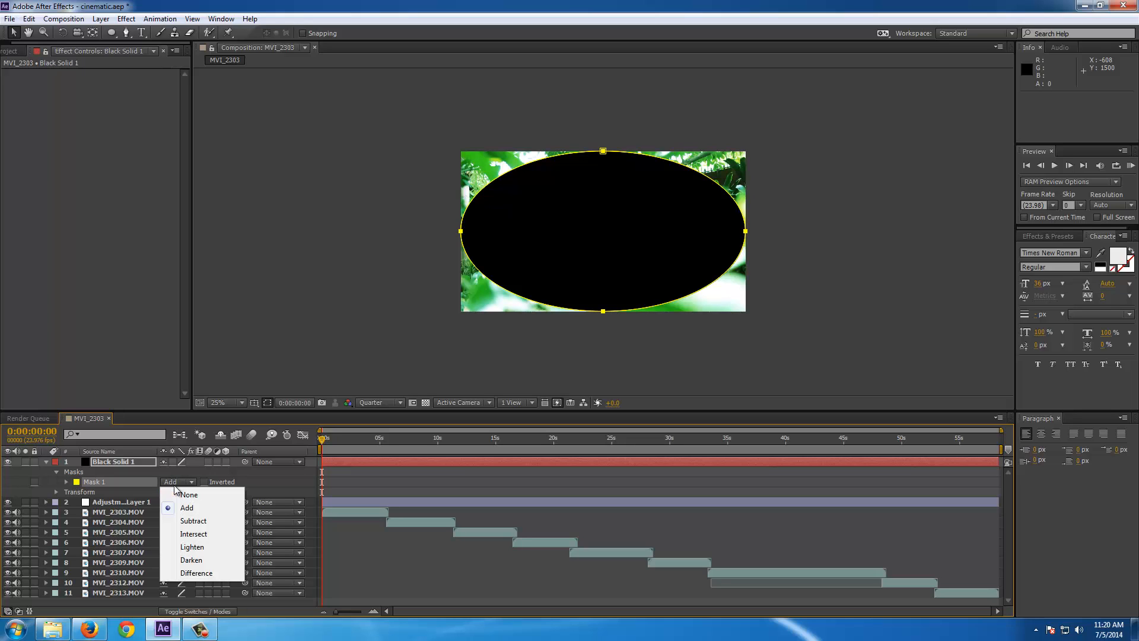
pyautogui.click(193, 521)
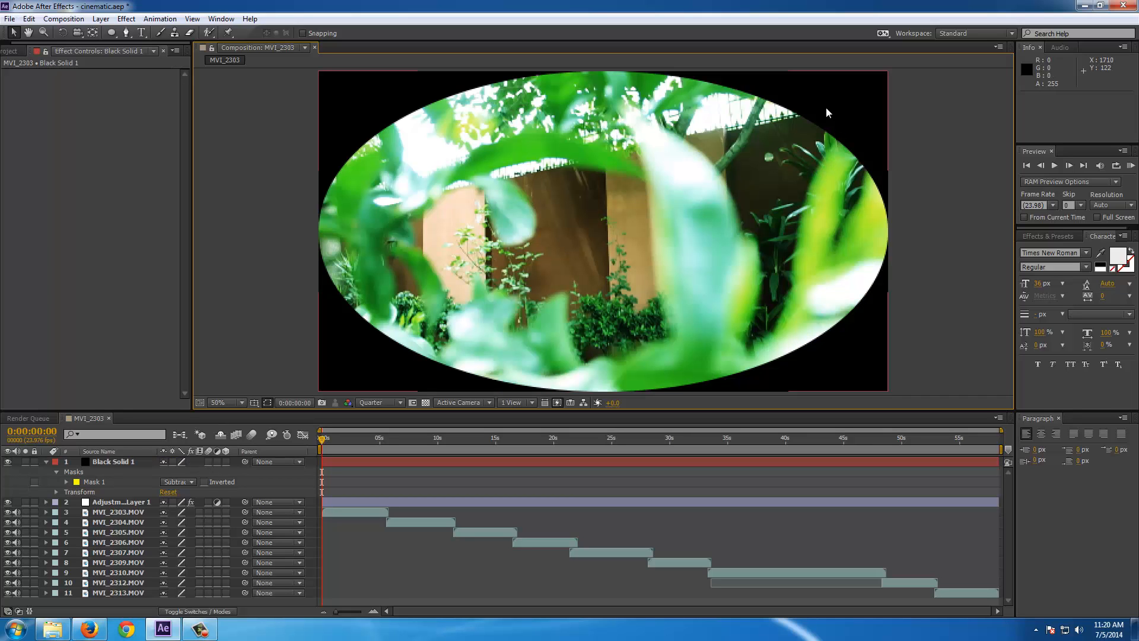
pyautogui.click(235, 402)
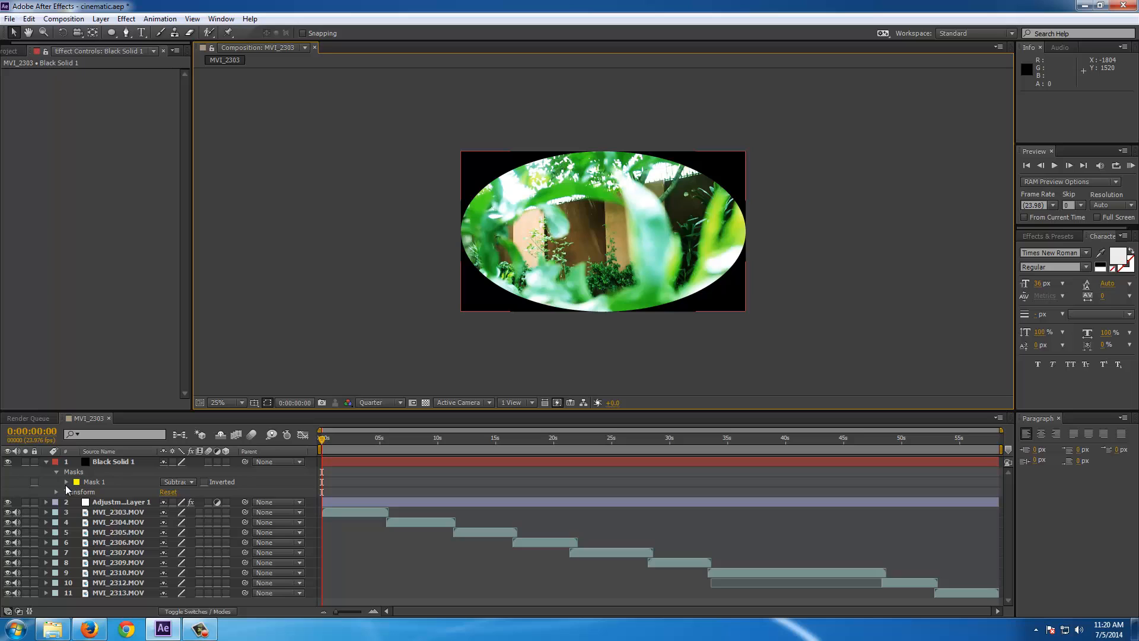
pyautogui.click(56, 482)
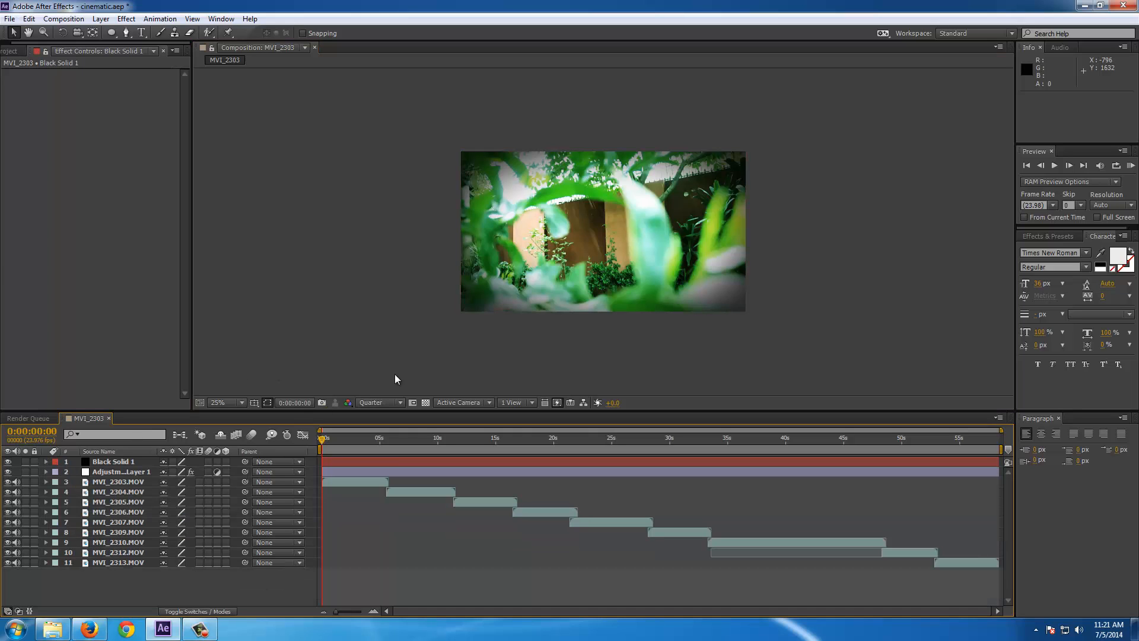
pyautogui.moveTo(670, 302)
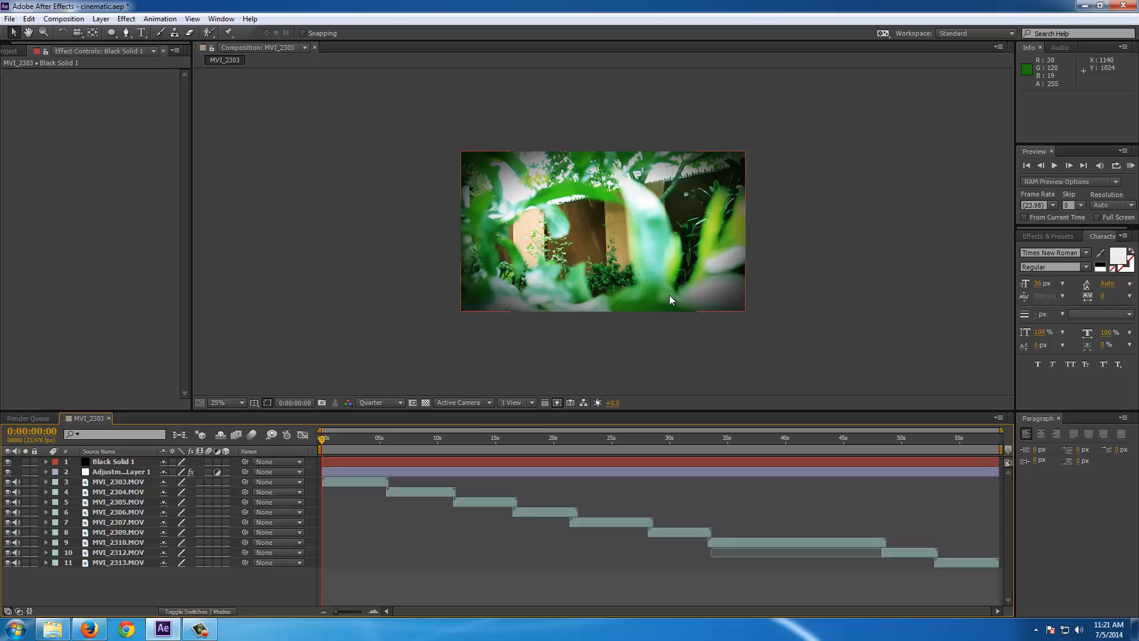
pyautogui.moveTo(616, 313)
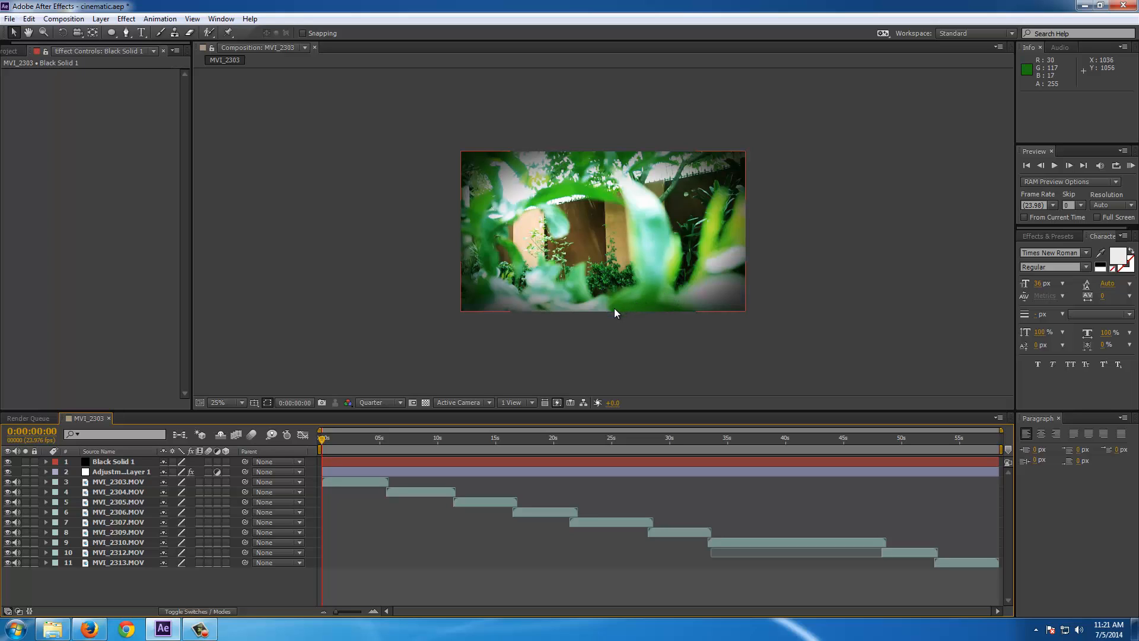
pyautogui.moveTo(99, 19)
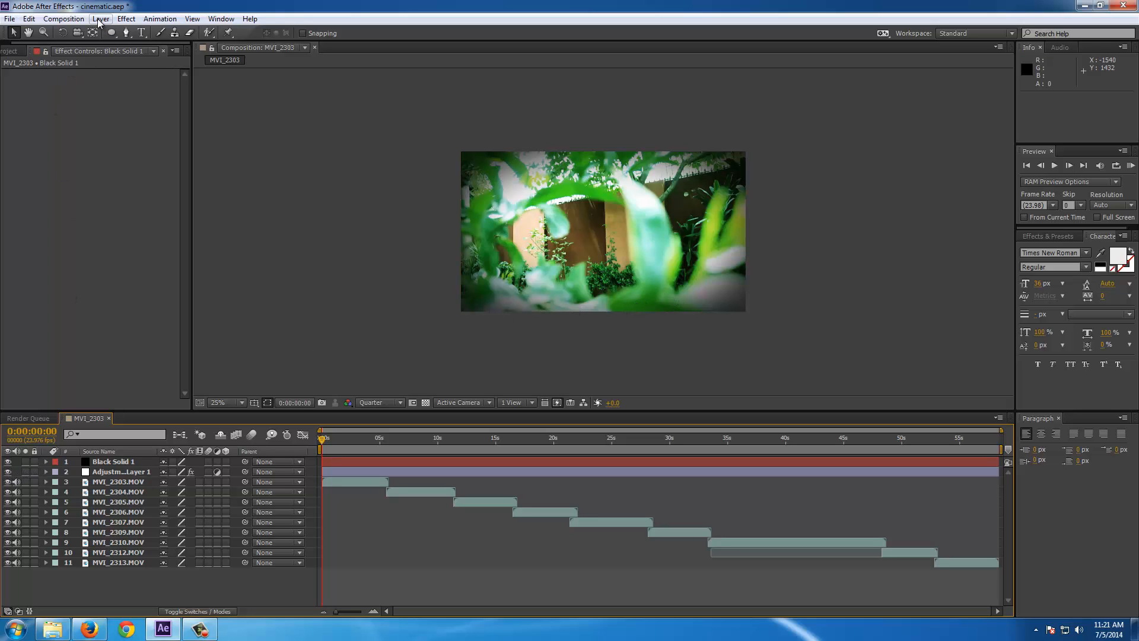
# Create Black Solid 2 as a second full-frame black solid atop the layers.
pyautogui.click(102, 19)
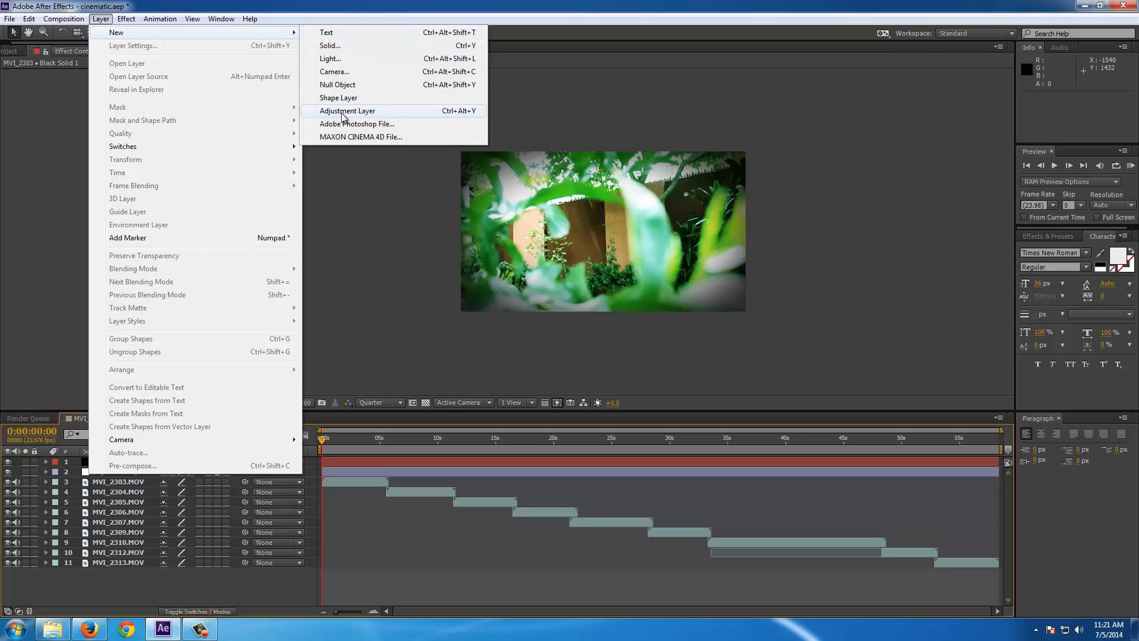
pyautogui.click(347, 111)
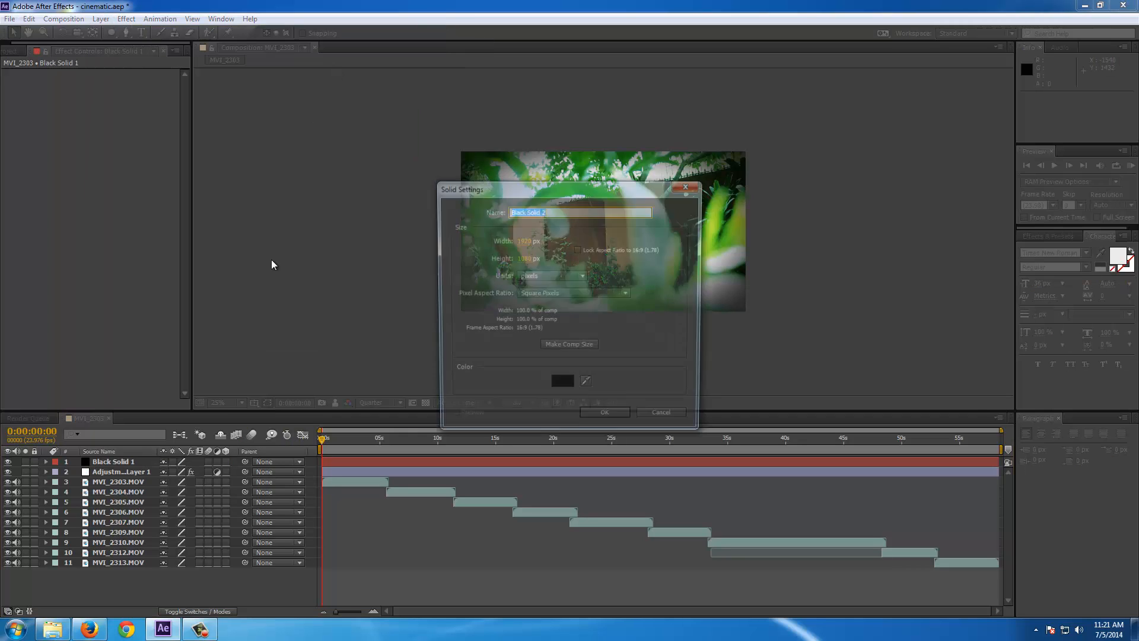
pyautogui.click(604, 412)
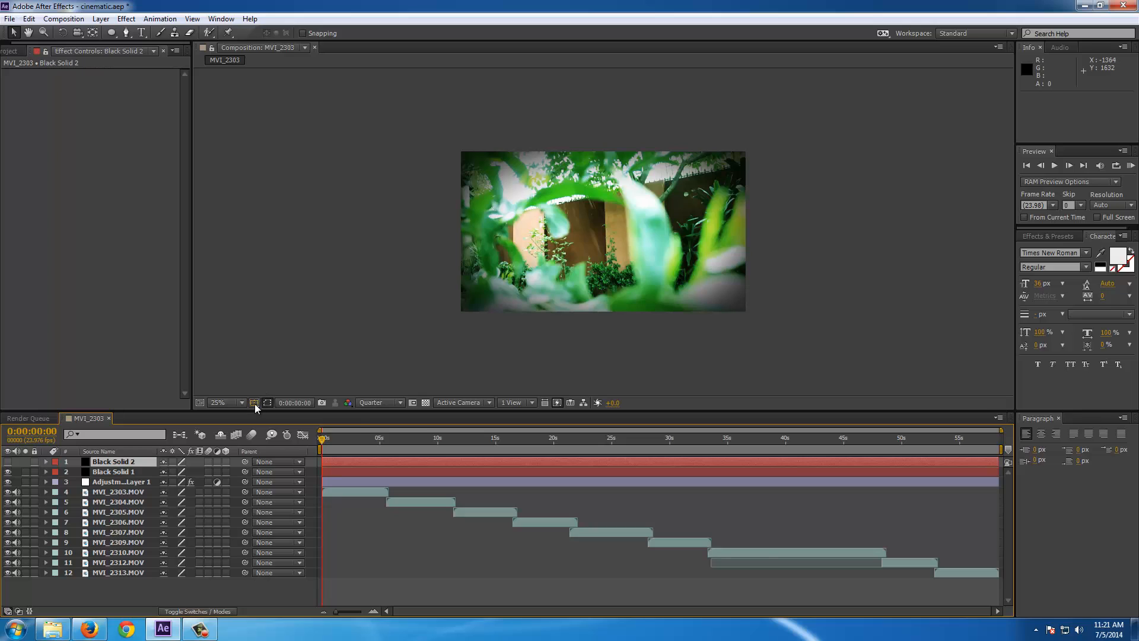
# Turn on the Proportional Grid overlay in the composition viewer.
pyautogui.click(254, 402)
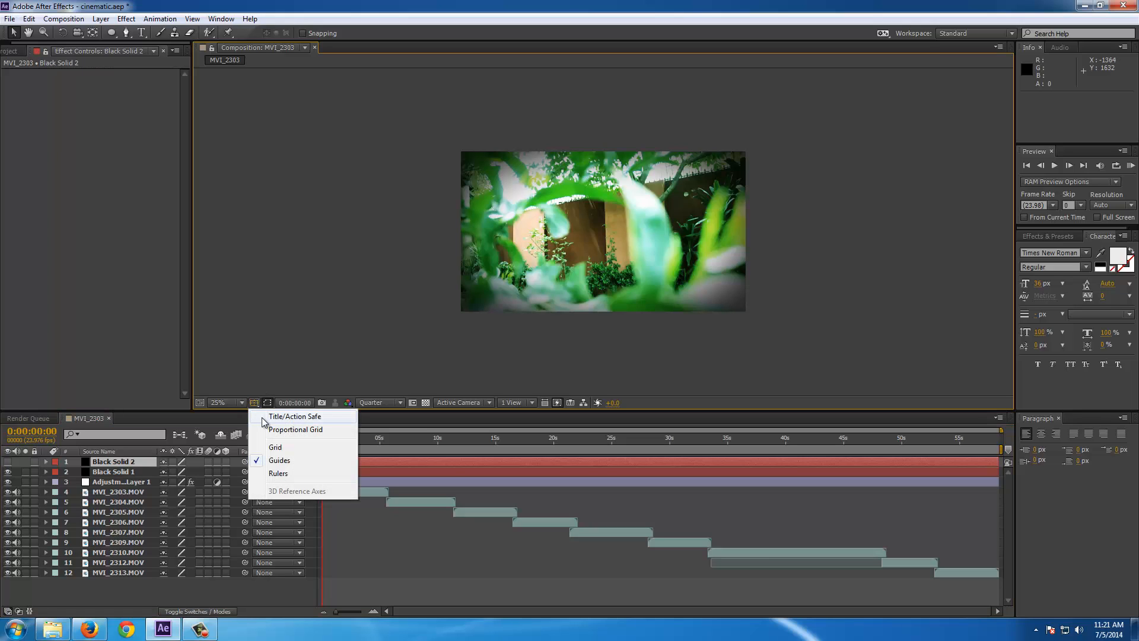
pyautogui.click(275, 447)
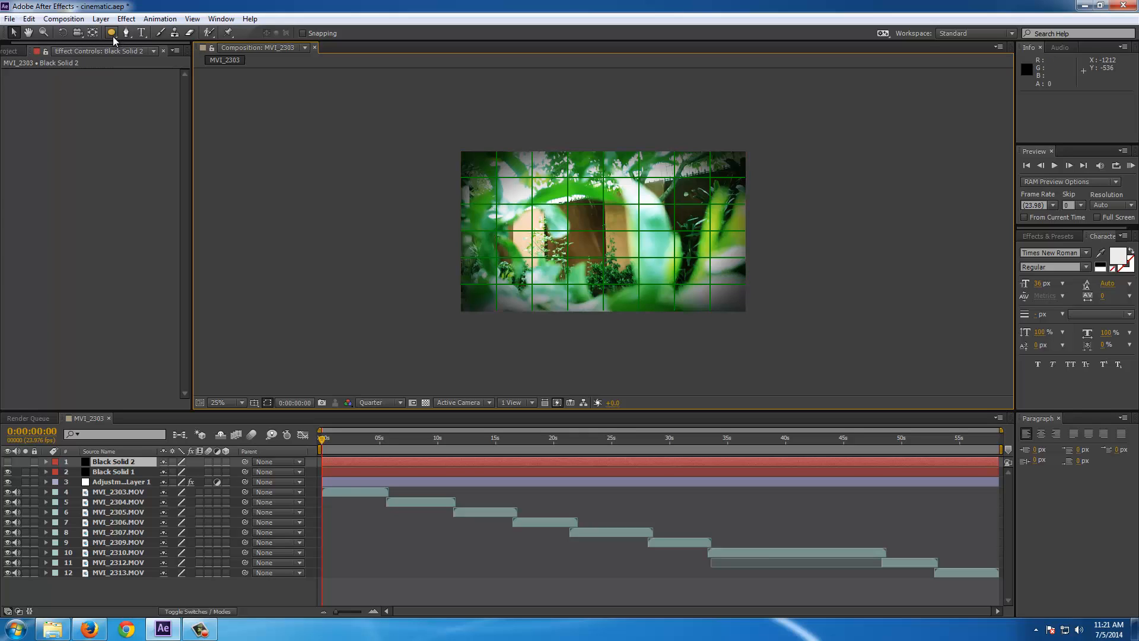
pyautogui.moveTo(114, 35)
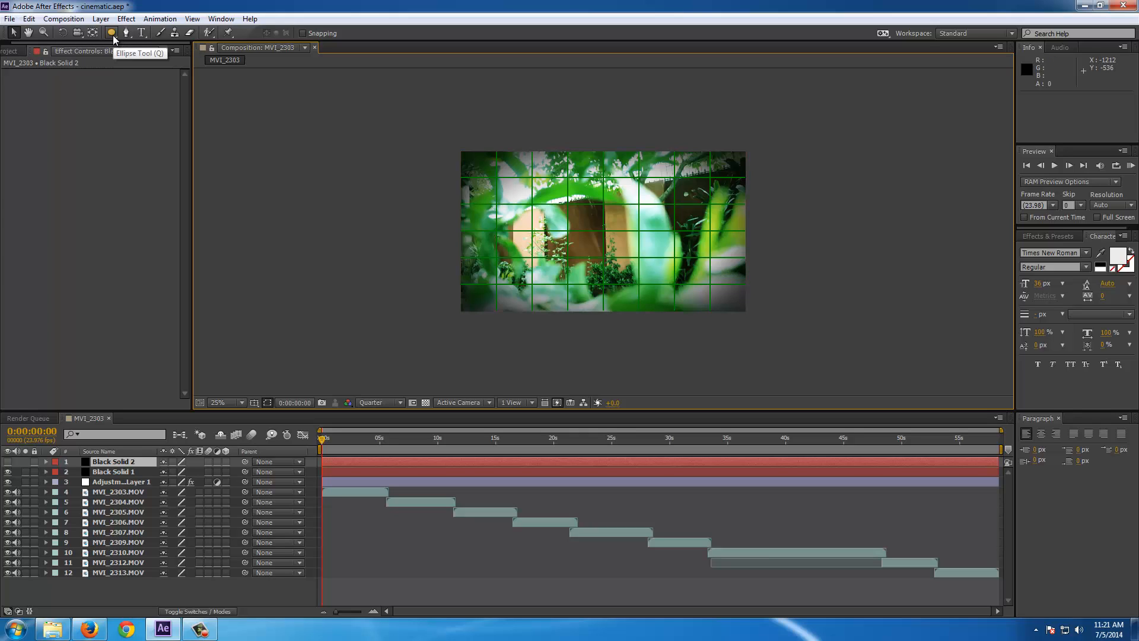
# Draw rectangular masks on Black Solid 2 forming top and bottom letterbox bars.
pyautogui.click(110, 32)
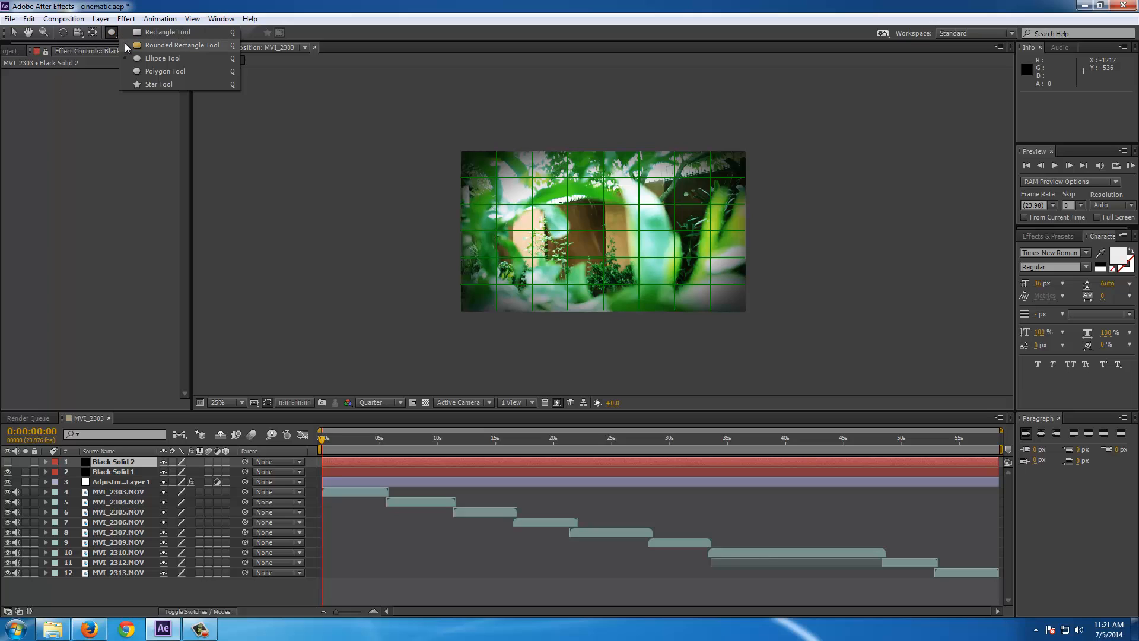
pyautogui.click(145, 32)
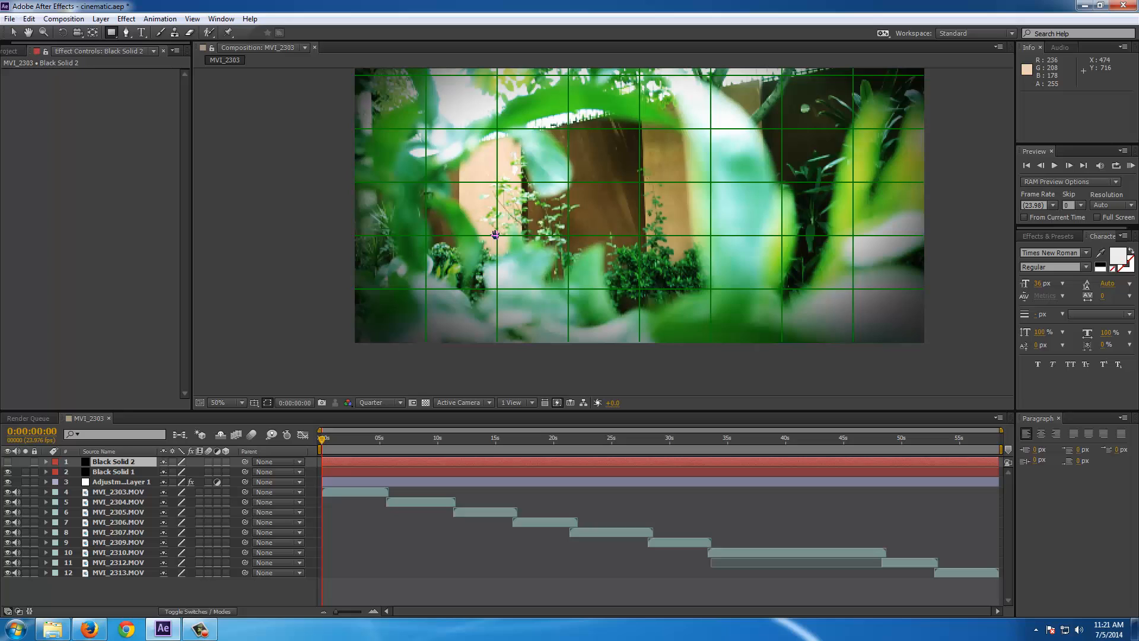
pyautogui.moveTo(354, 291)
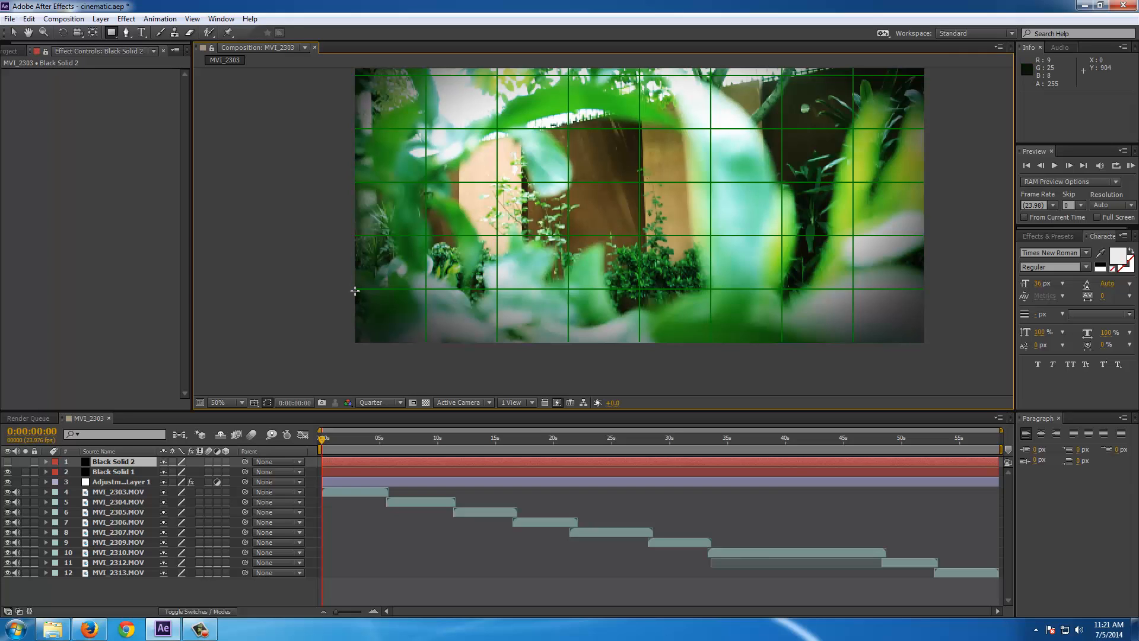
pyautogui.moveTo(355, 289); pyautogui.dragTo(478, 371)
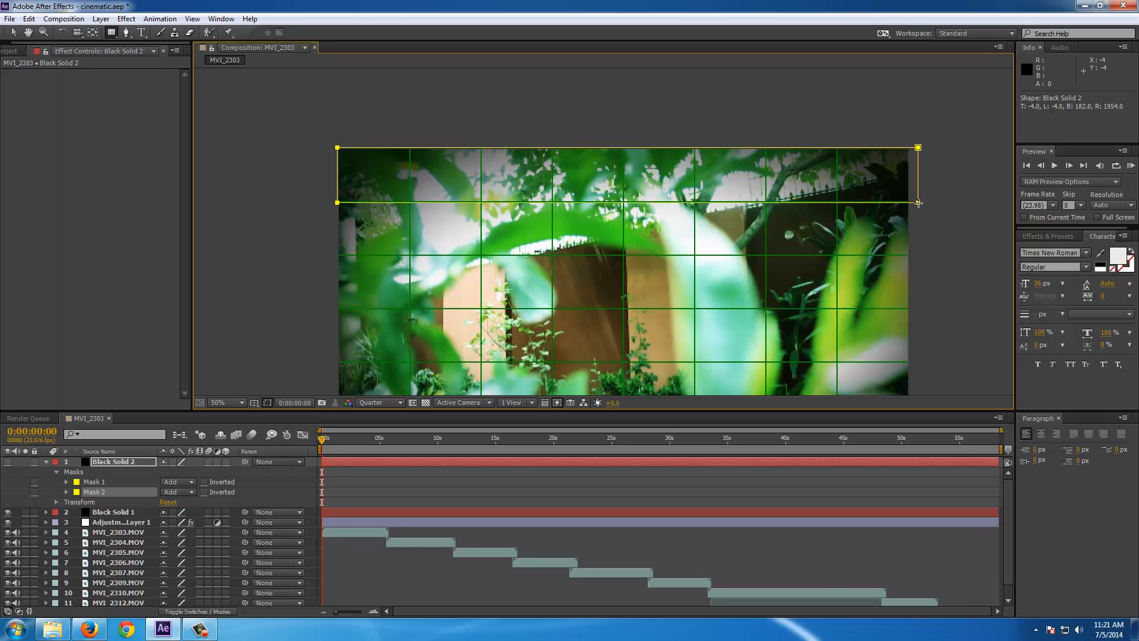
pyautogui.click(12, 47)
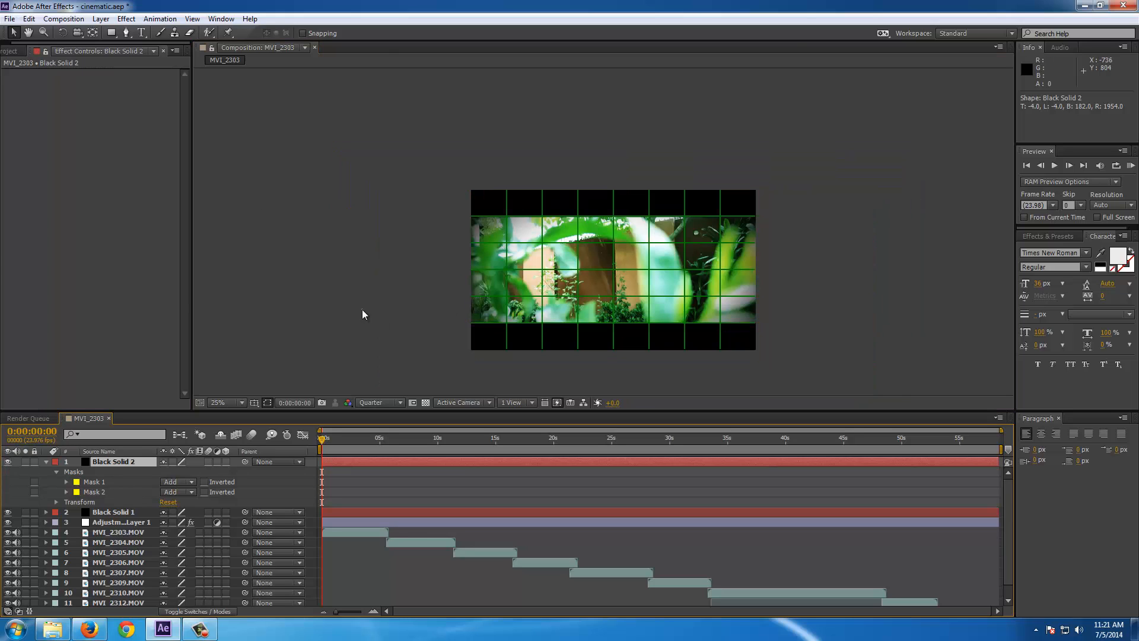
# Turn off the Proportional Grid overlay in the viewer.
pyautogui.click(254, 402)
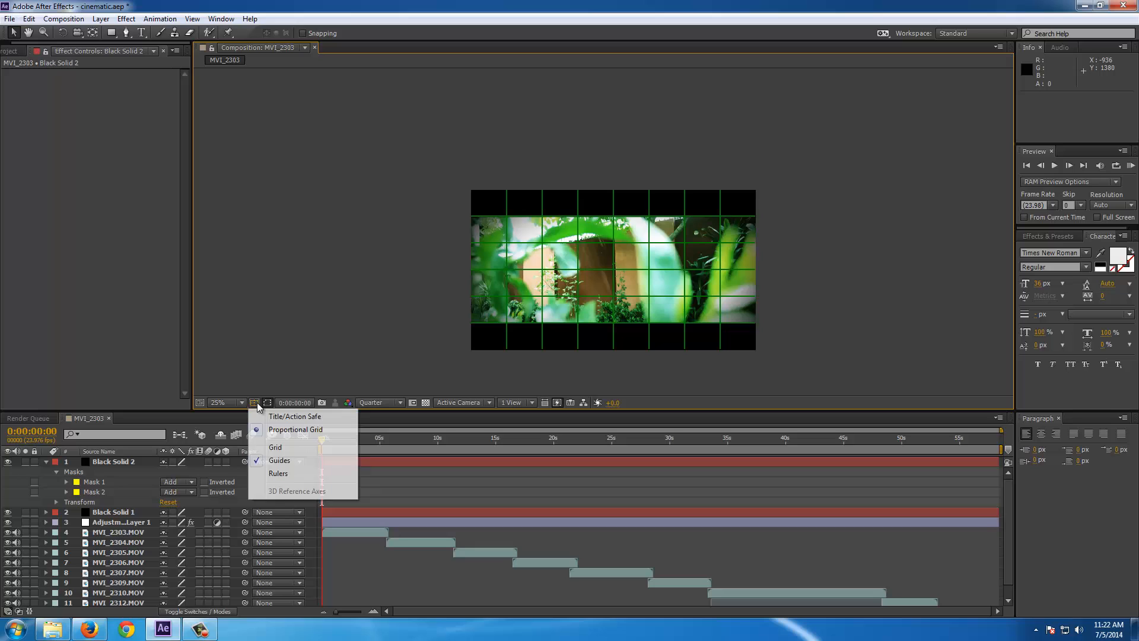
pyautogui.click(276, 446)
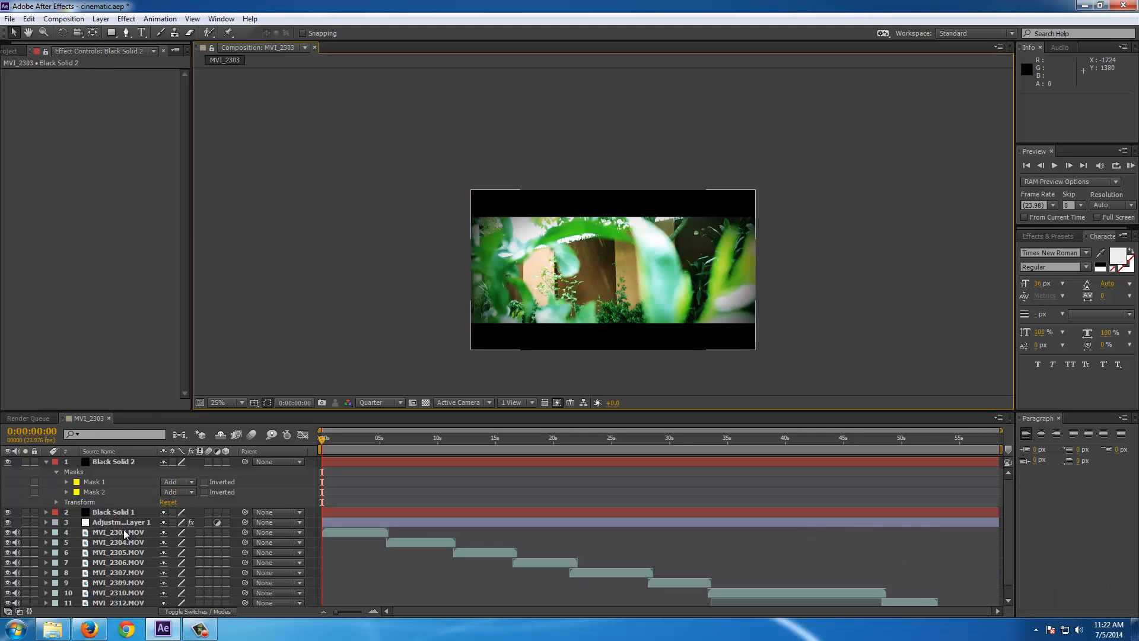
pyautogui.moveTo(131, 512)
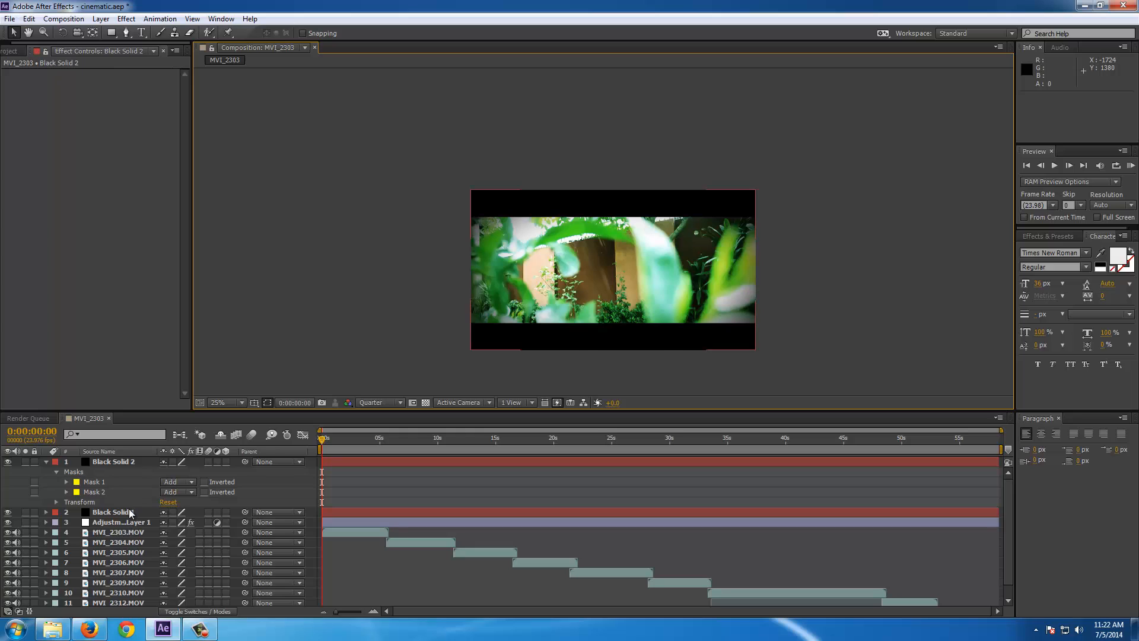
# Select the vignette solid, adjustment layer and clips and pre-compose them into Pre-comp 1.
pyautogui.click(113, 513)
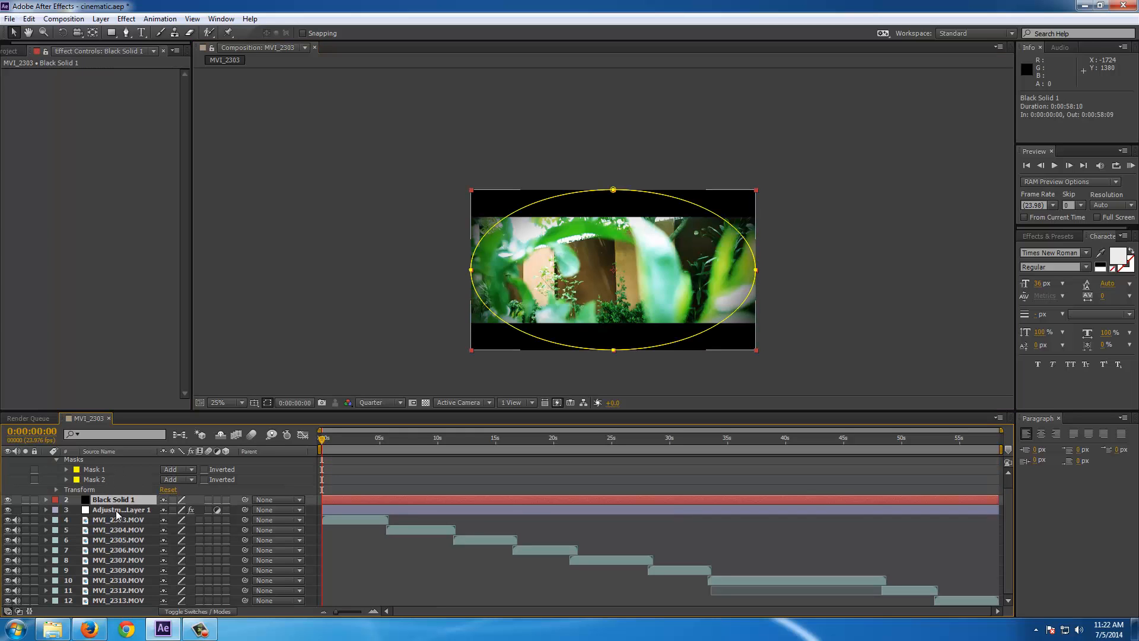
pyautogui.click(121, 510)
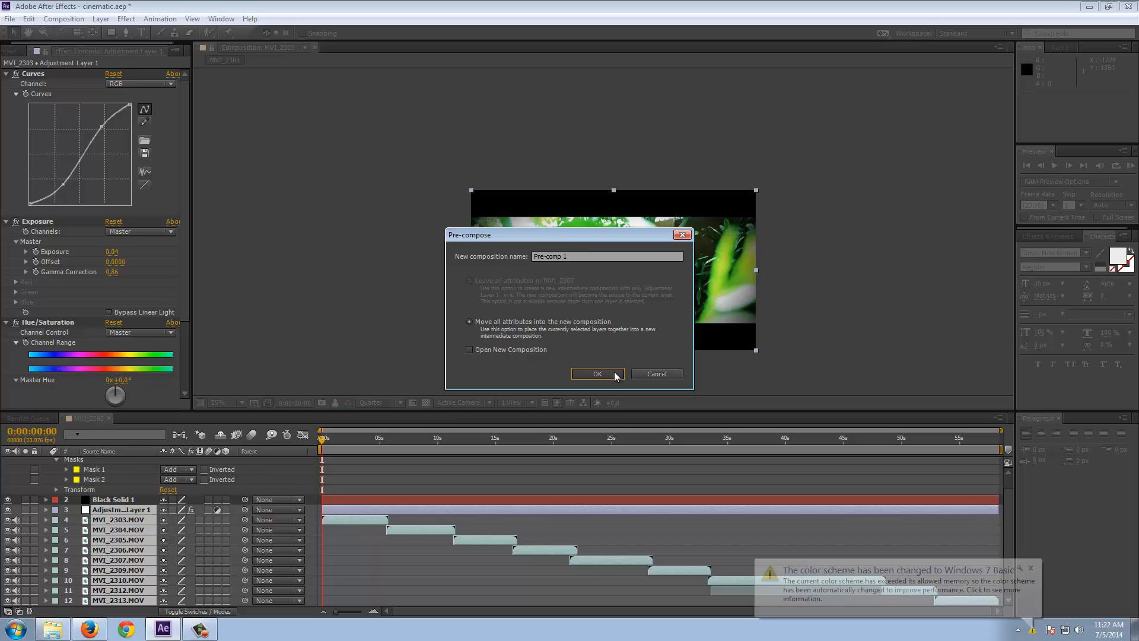
pyautogui.click(597, 373)
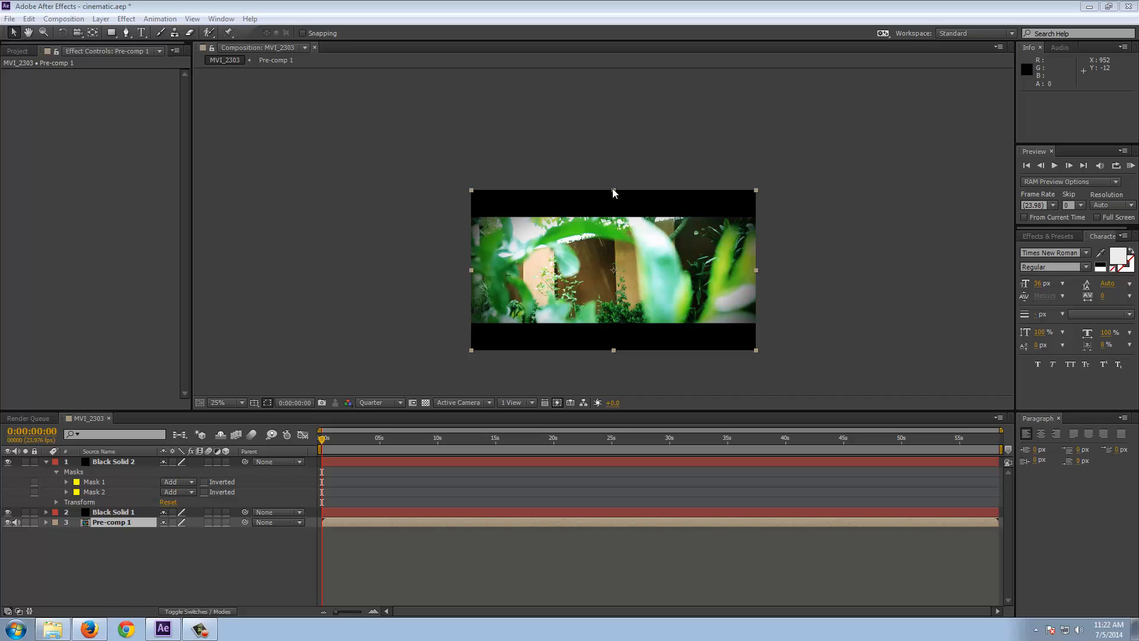
# Scale Pre-comp 1 to 100%, 82% so the footage sits between the bars, then check a later frame.
pyautogui.moveTo(614, 191); pyautogui.dragTo(613, 208)
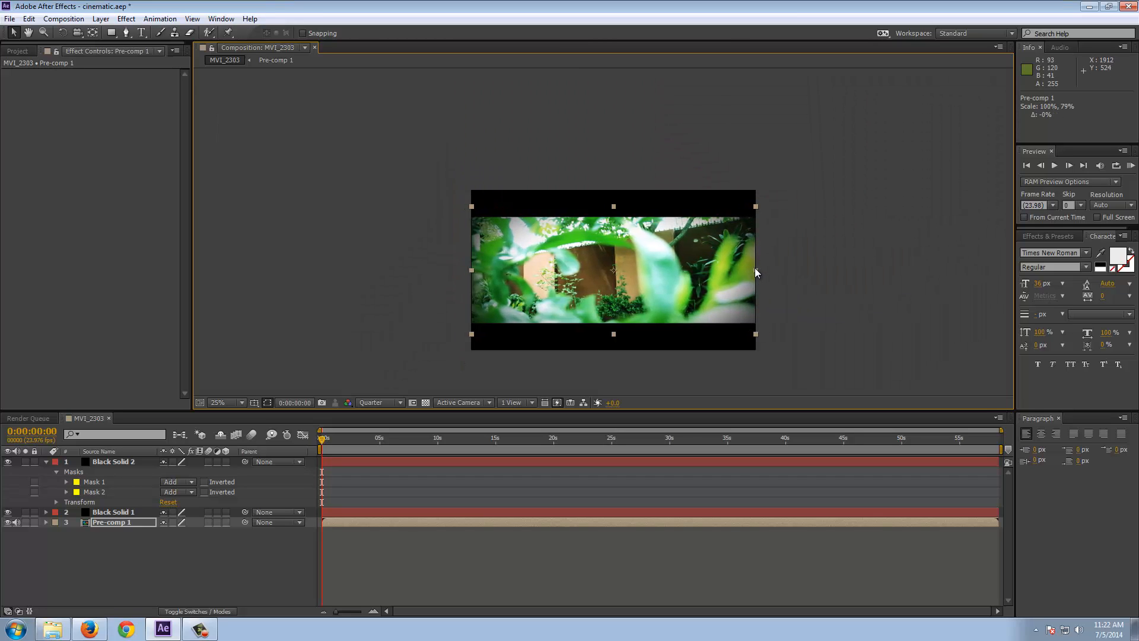
pyautogui.moveTo(615, 209)
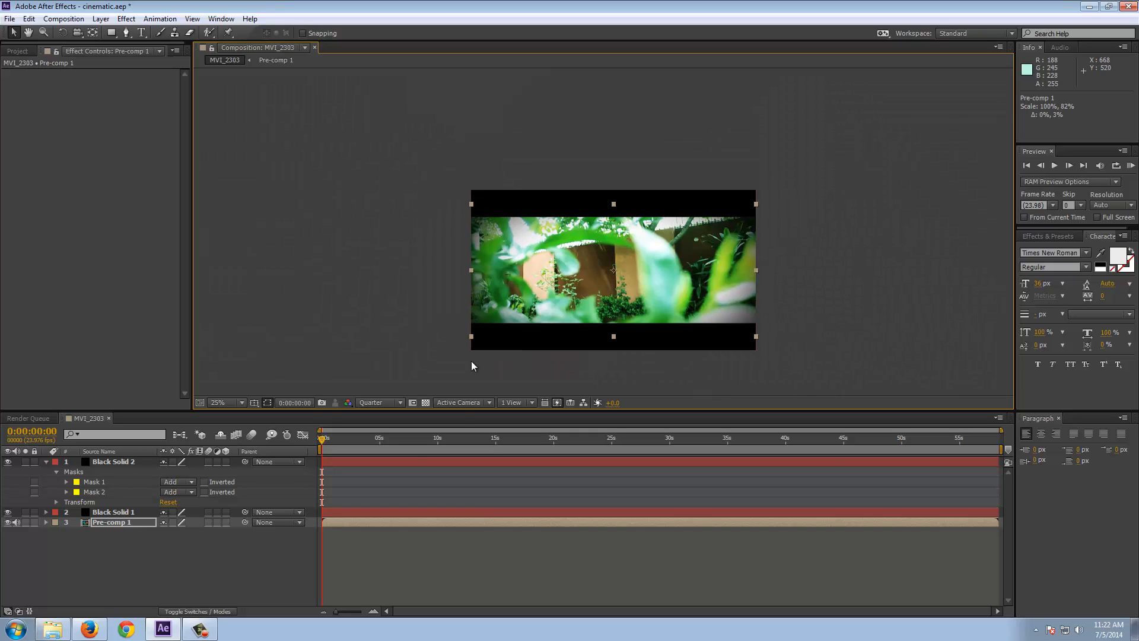
pyautogui.click(373, 436)
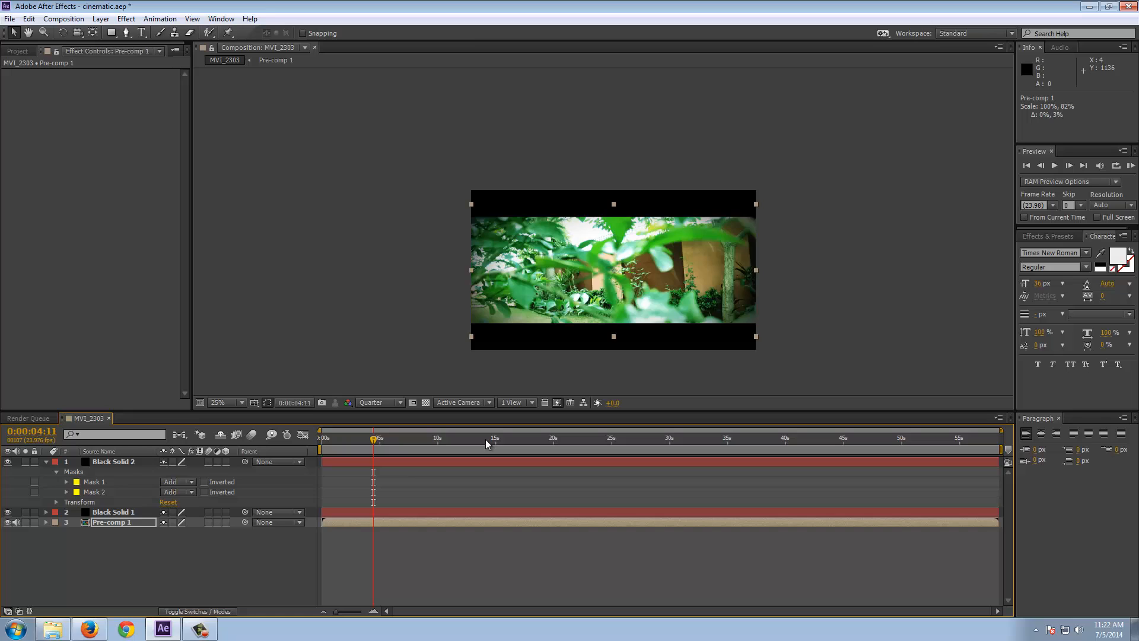
pyautogui.click(581, 438)
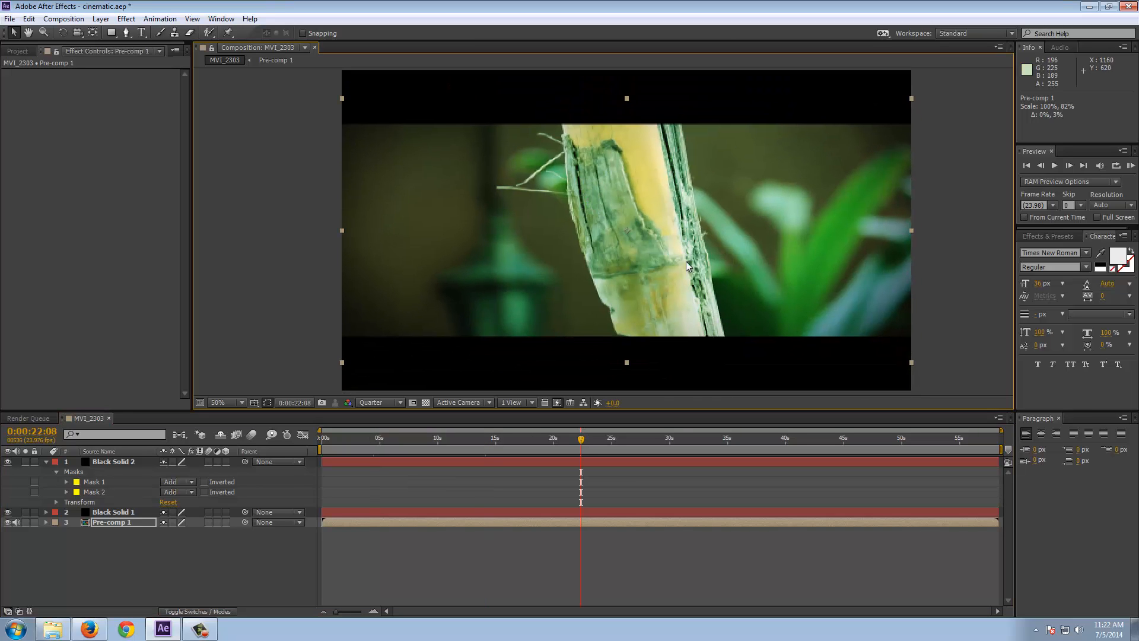
pyautogui.click(662, 439)
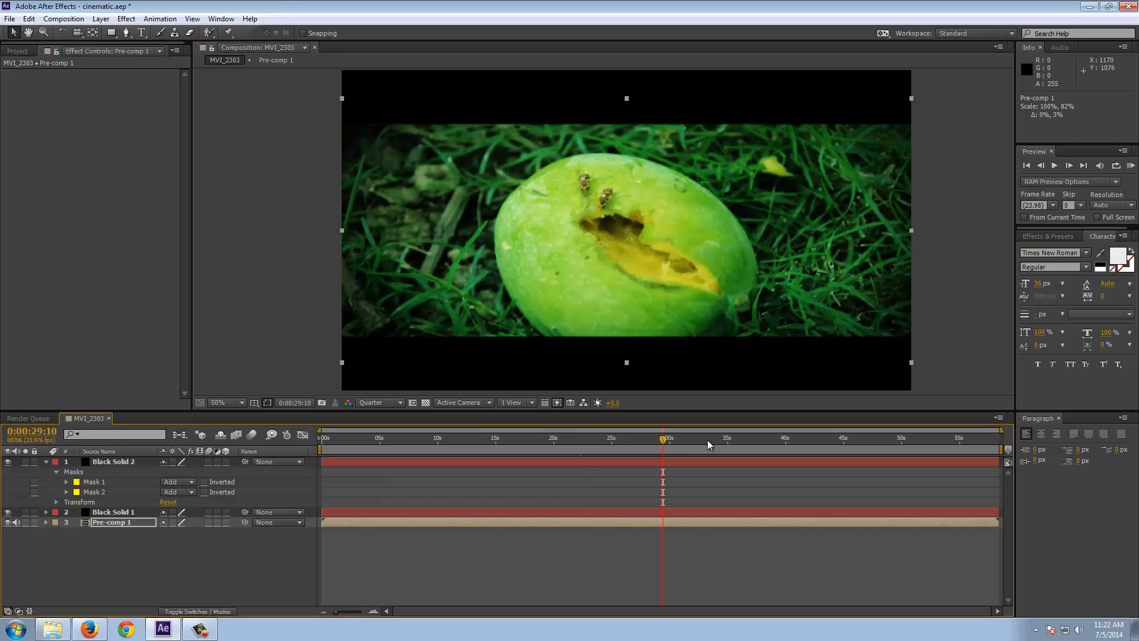
pyautogui.moveTo(662, 439); pyautogui.dragTo(848, 439)
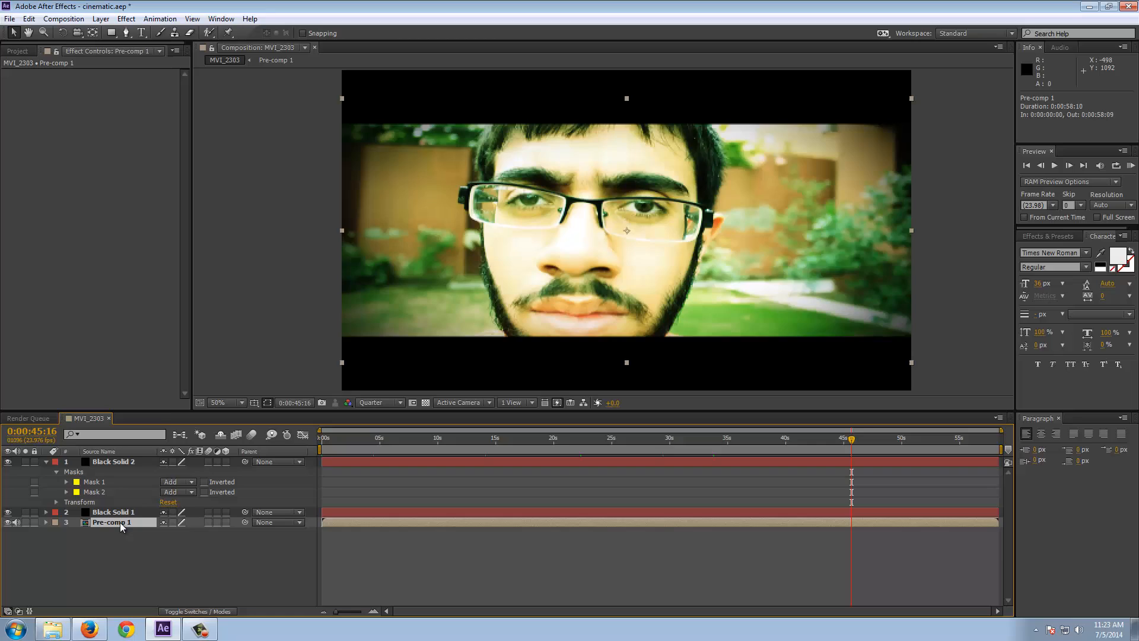
# Inside Pre-comp 1, adjust Adjustment Layer 1's Curves on the green and blue channels for a warm yellowish look.
pyautogui.doubleClick(110, 522)
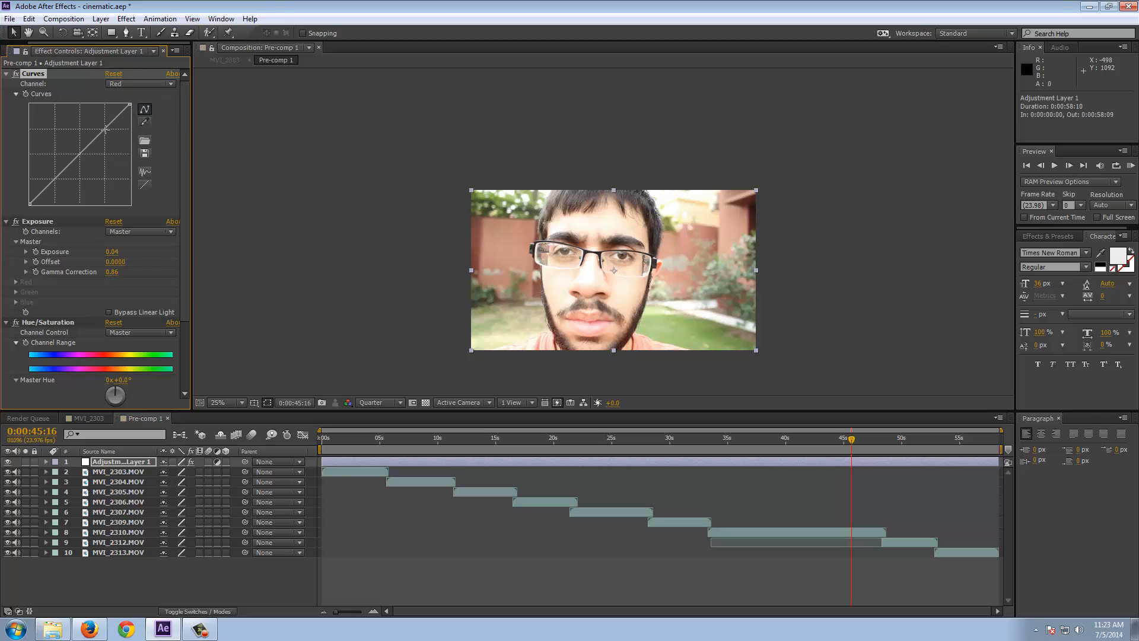
pyautogui.click(140, 83)
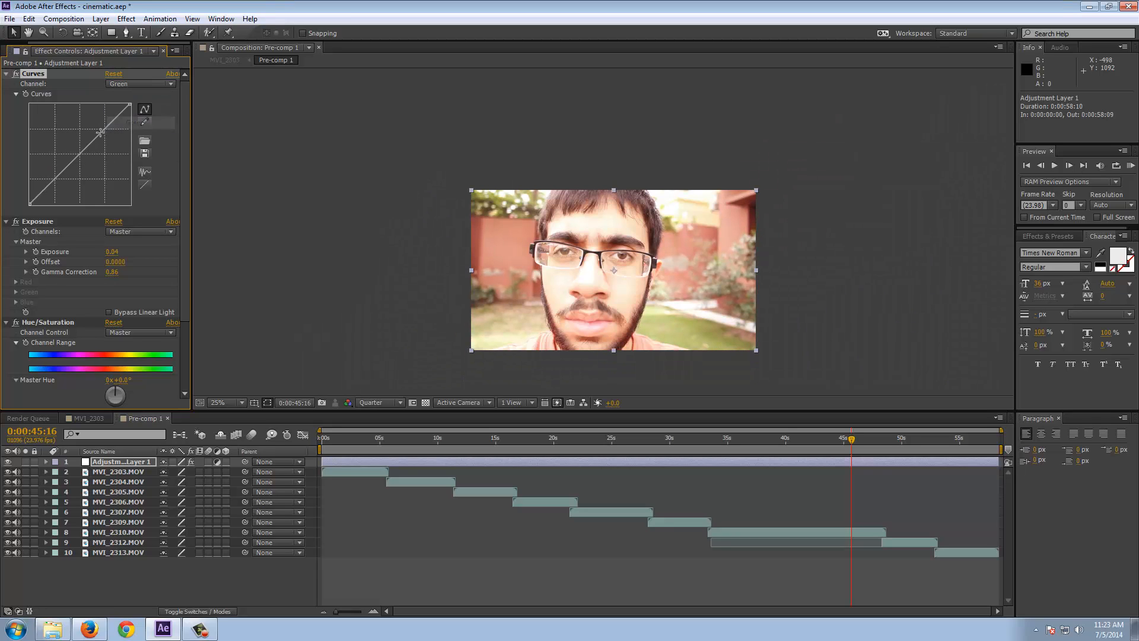
pyautogui.click(141, 83)
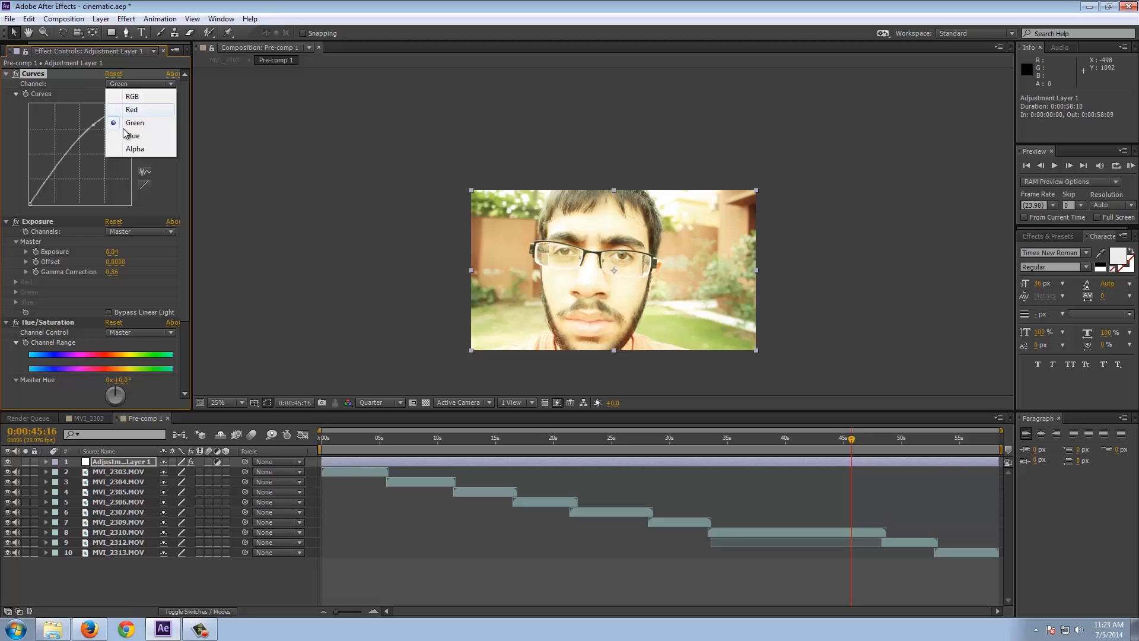
pyautogui.click(133, 135)
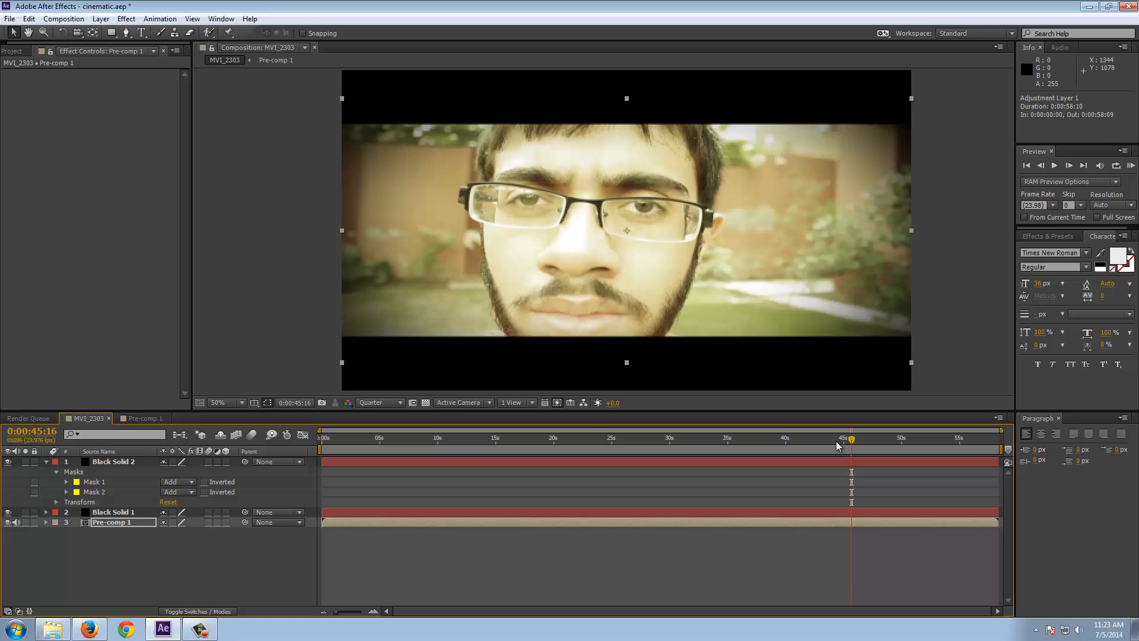
pyautogui.moveTo(850, 438); pyautogui.dragTo(913, 437)
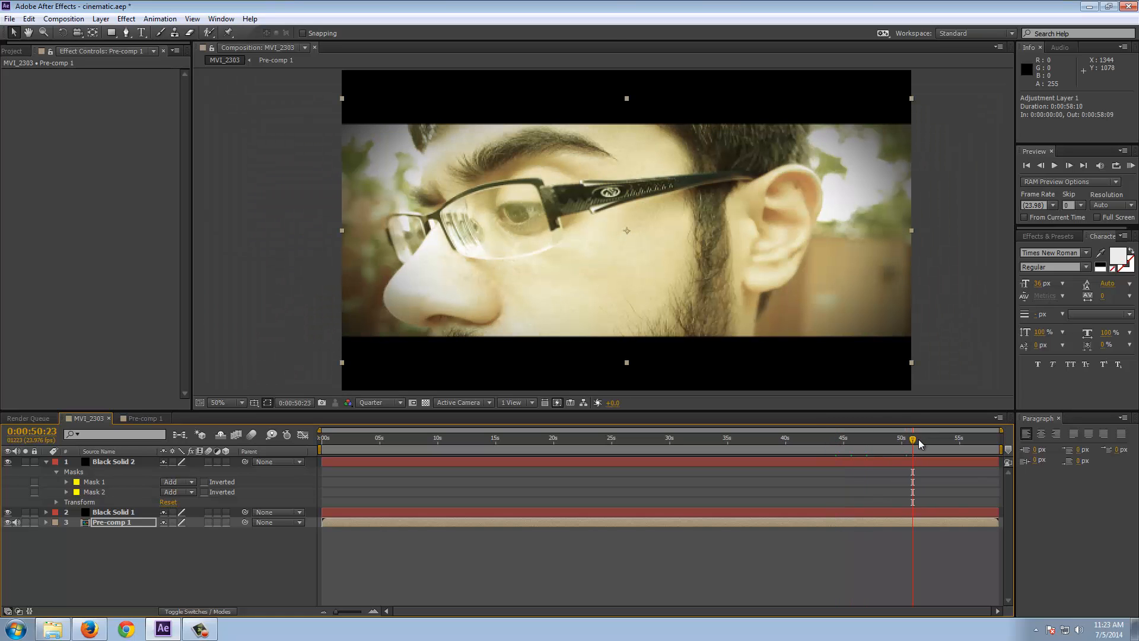
pyautogui.moveTo(914, 439)
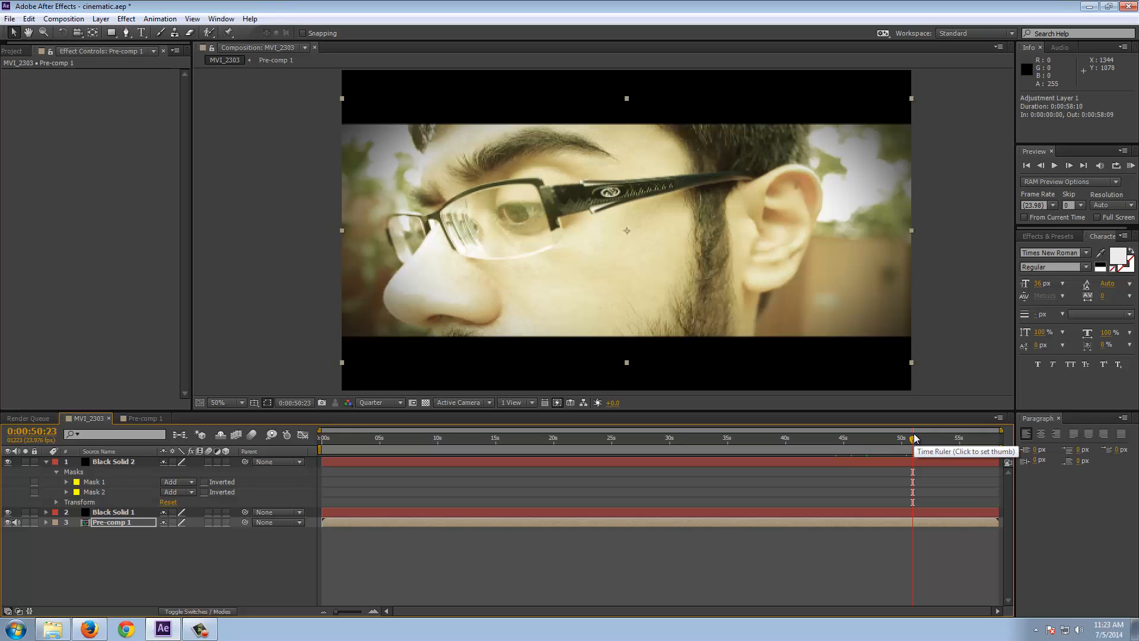
pyautogui.moveTo(836, 429)
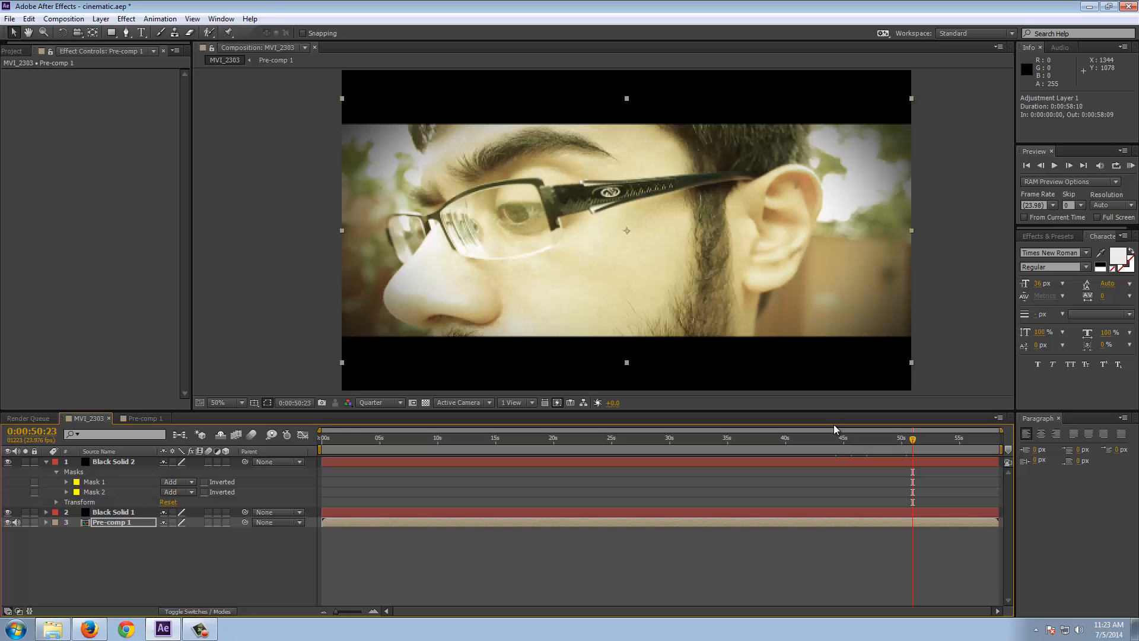